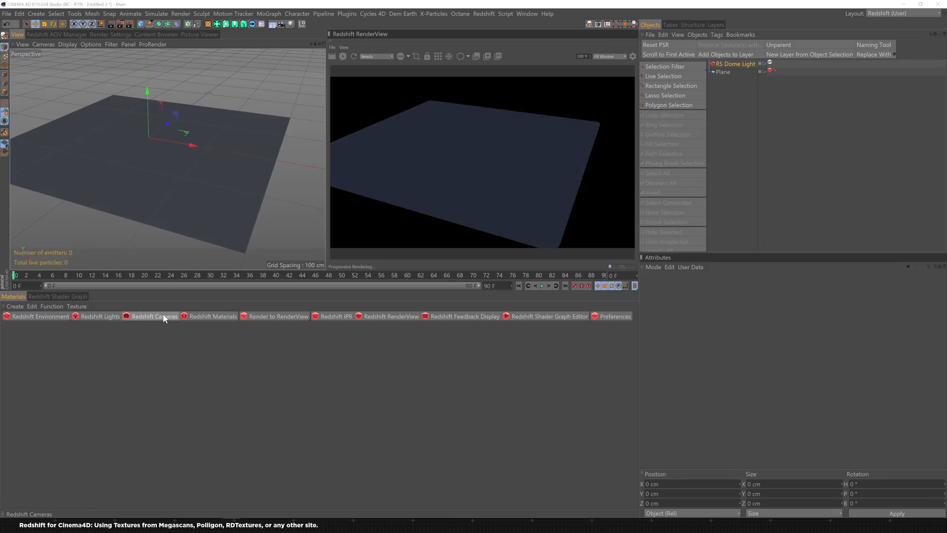
mouse_move(154, 316)
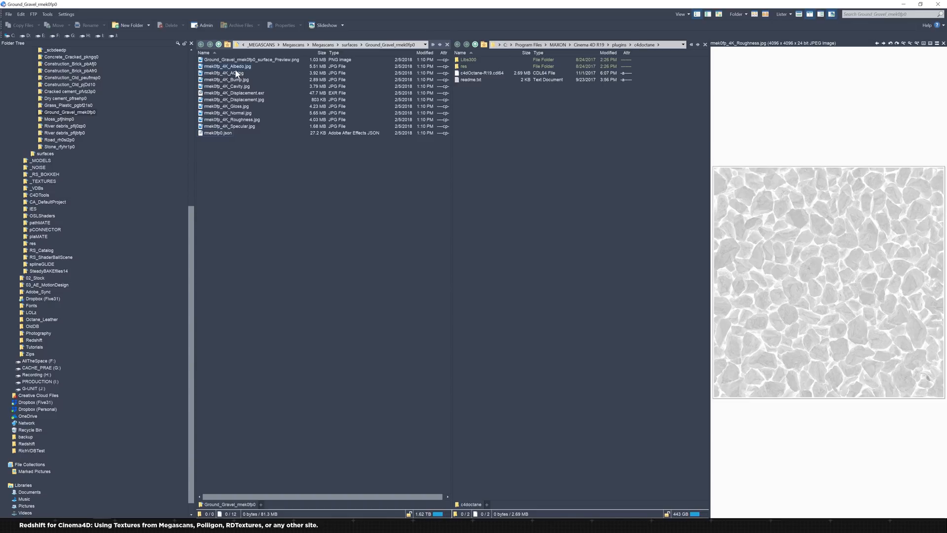
mouse_move(244, 66)
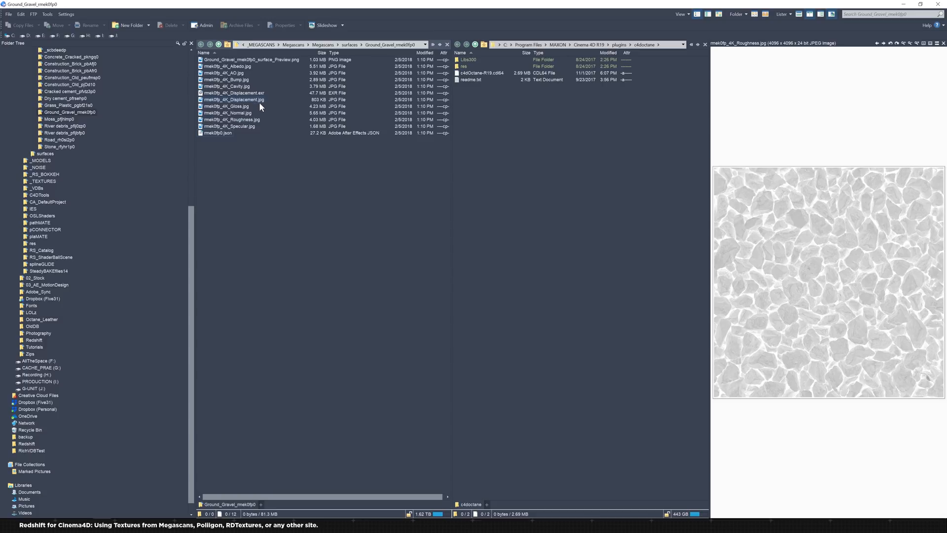
Step: Preview the gravel Gloss, Roughness, Specular and Albedo maps in Directory Opus
click(226, 107)
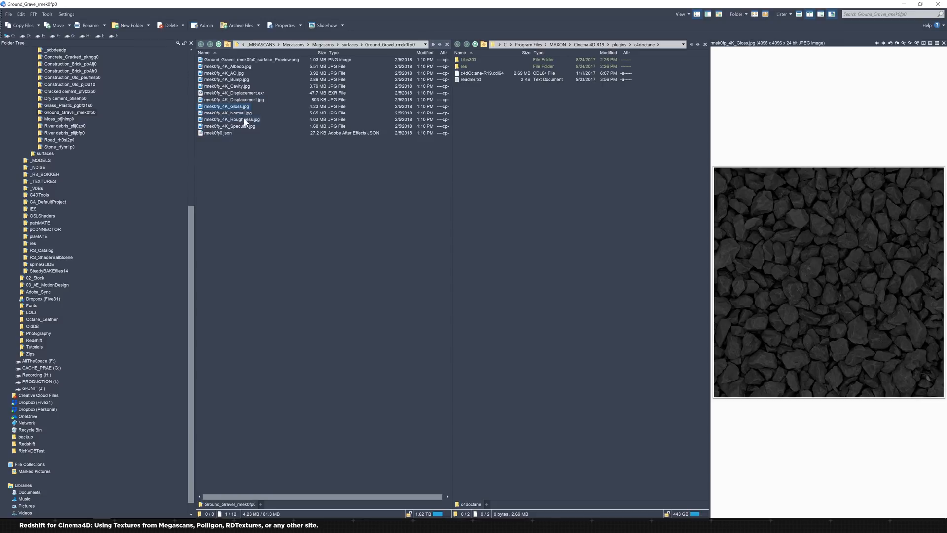
click(231, 120)
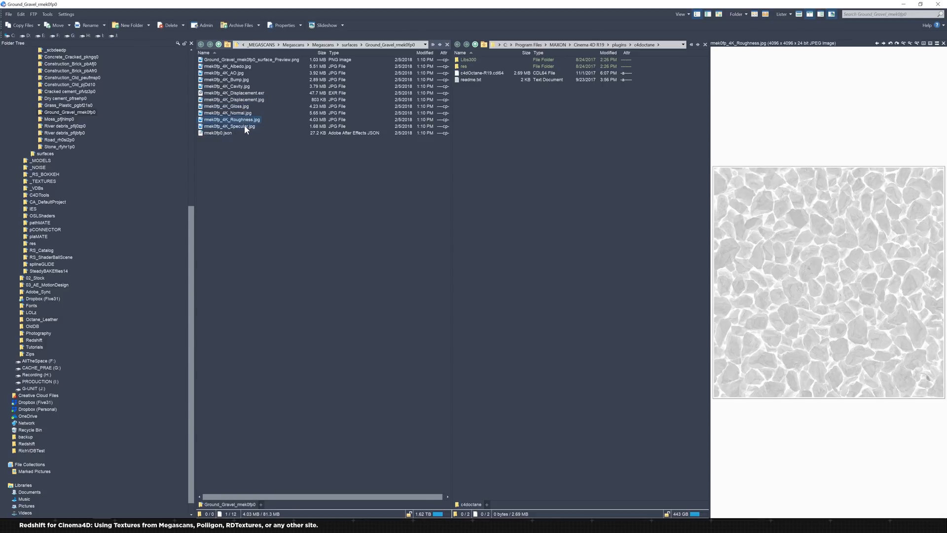
click(228, 126)
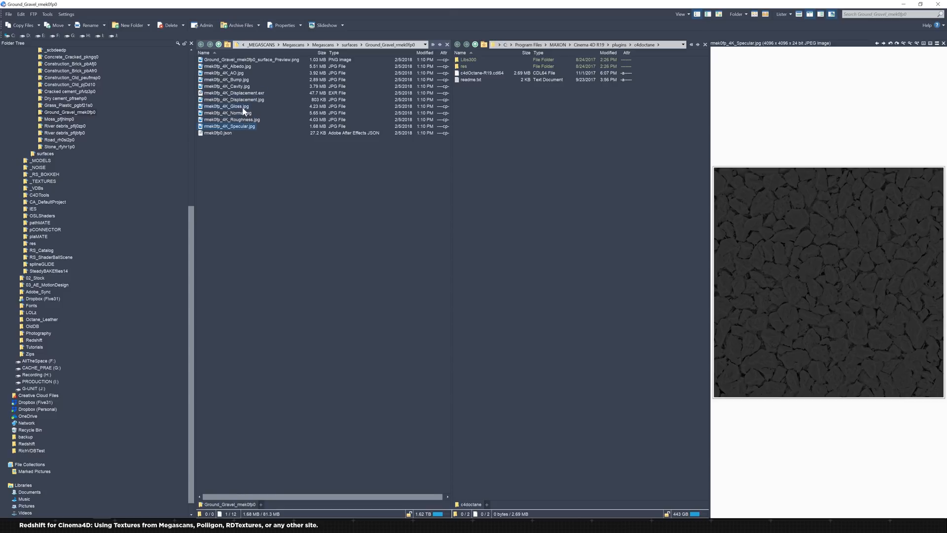
click(228, 66)
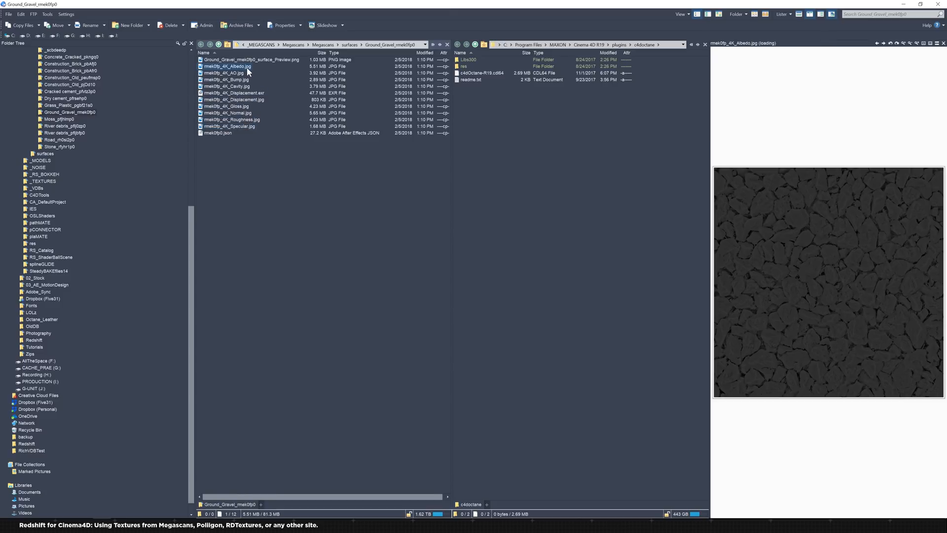
Step: Pick the Albedo, AO, Displacement and a further map for import into Cinema 4D
click(227, 66)
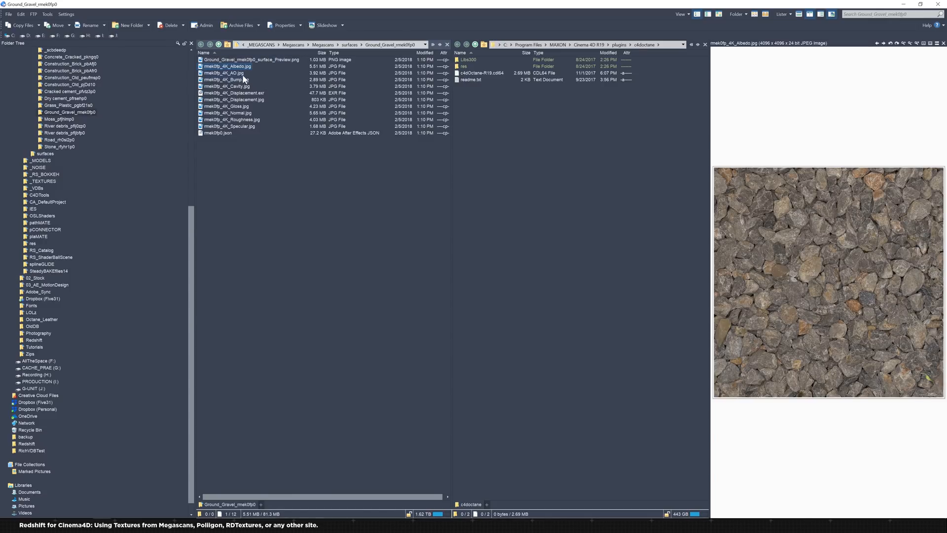
click(227, 73)
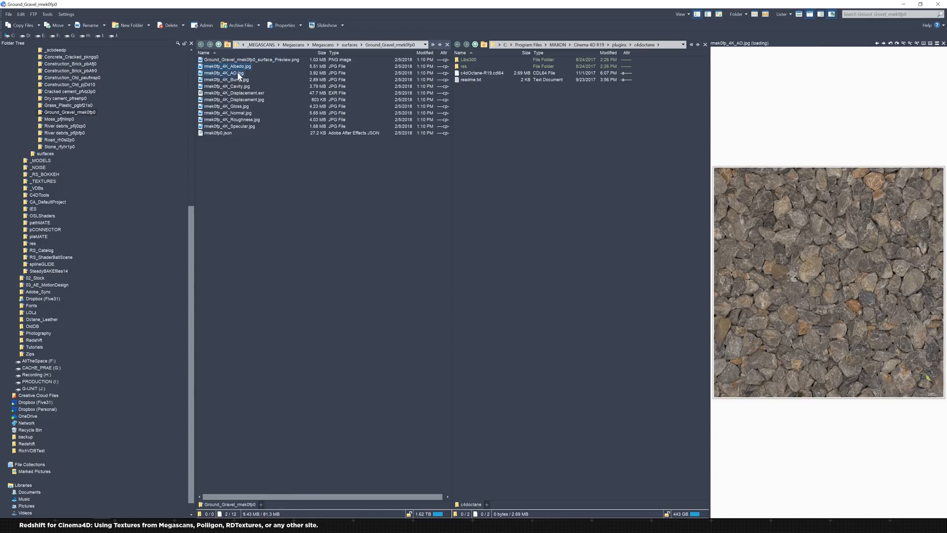
click(234, 100)
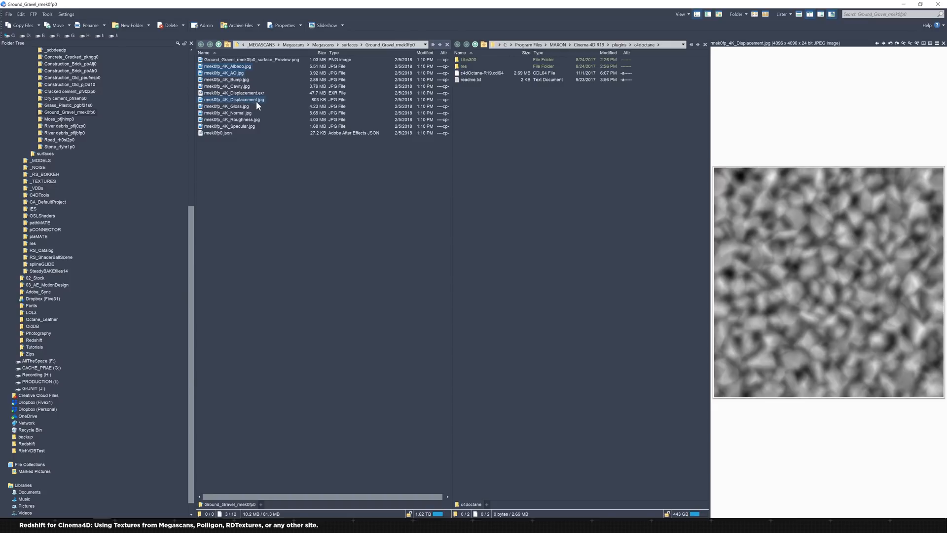
click(227, 113)
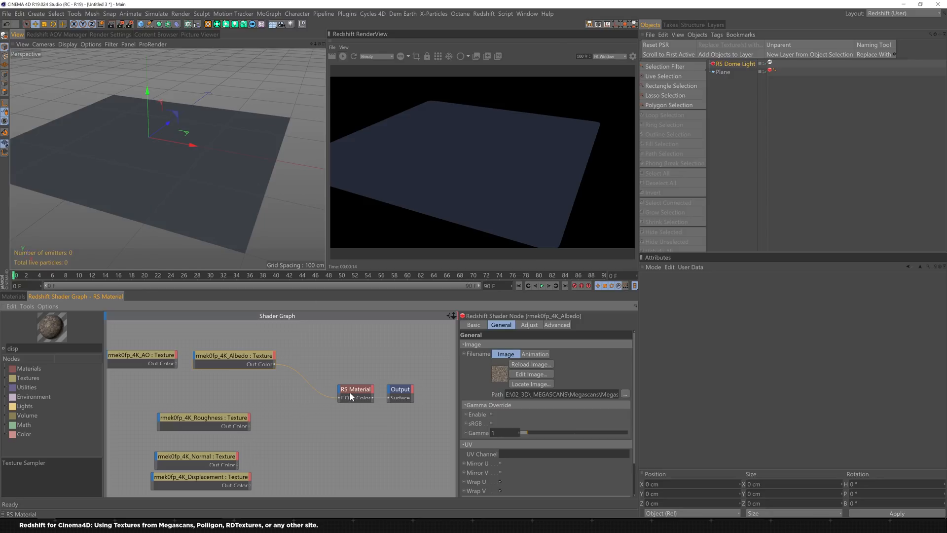
Step: Wire the Roughness texture's Out Color into the RS Material's Refl Roughness and apply it to the plane
click(355, 389)
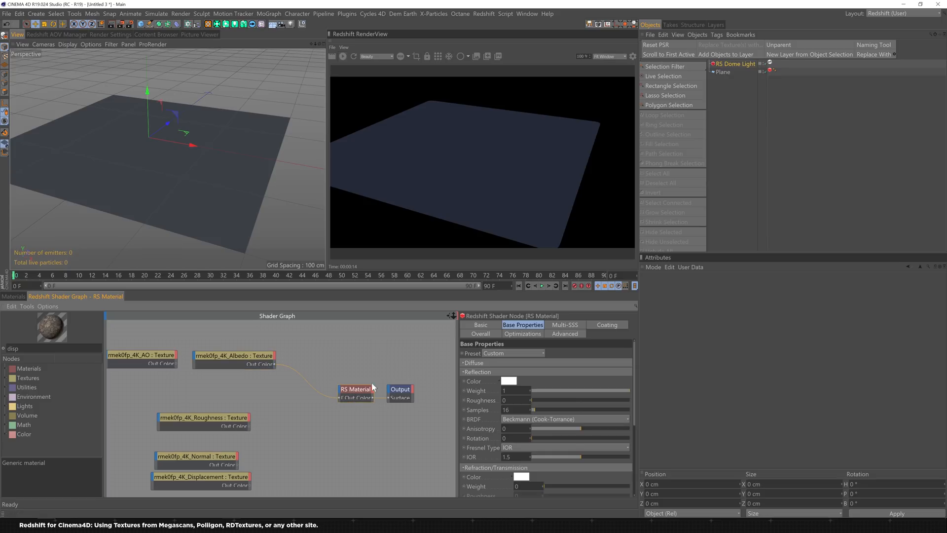
click(234, 356)
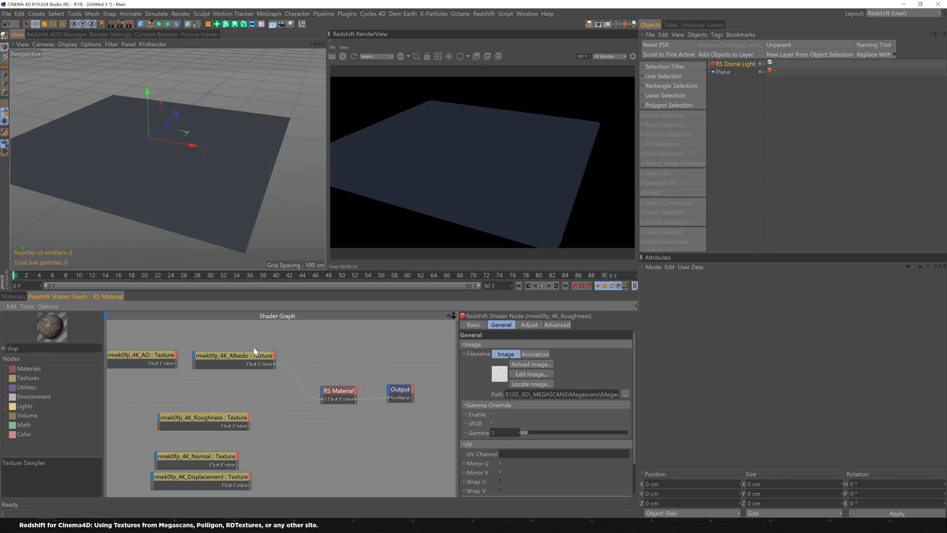
mouse_move(181, 278)
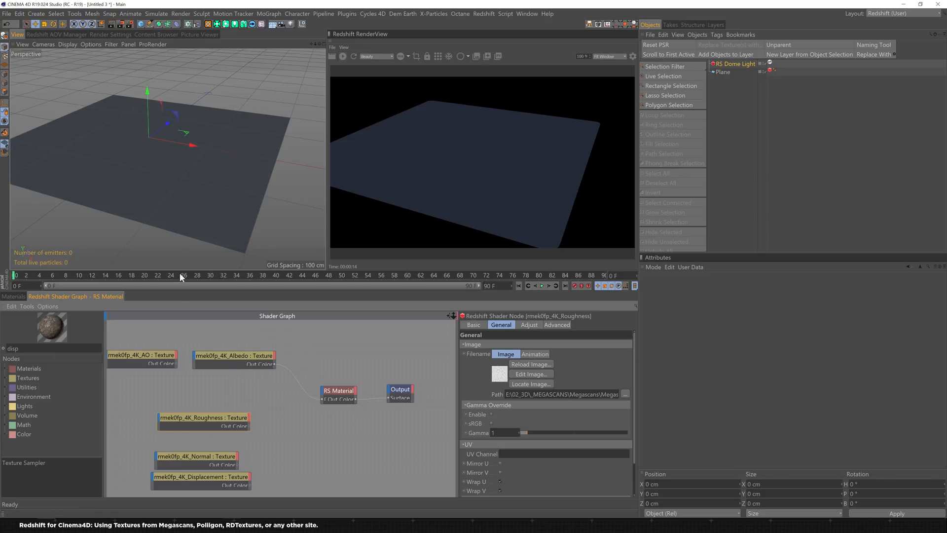
mouse_move(246, 435)
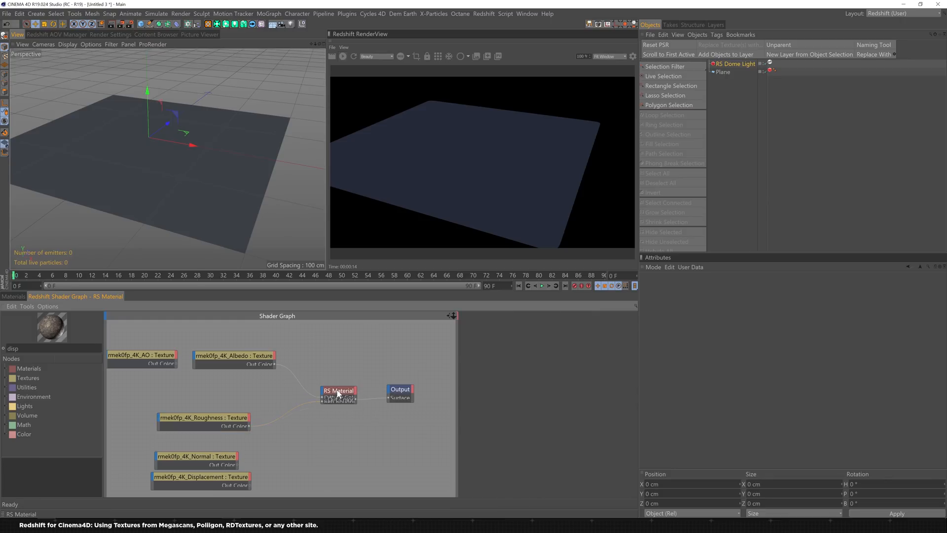
click(339, 390)
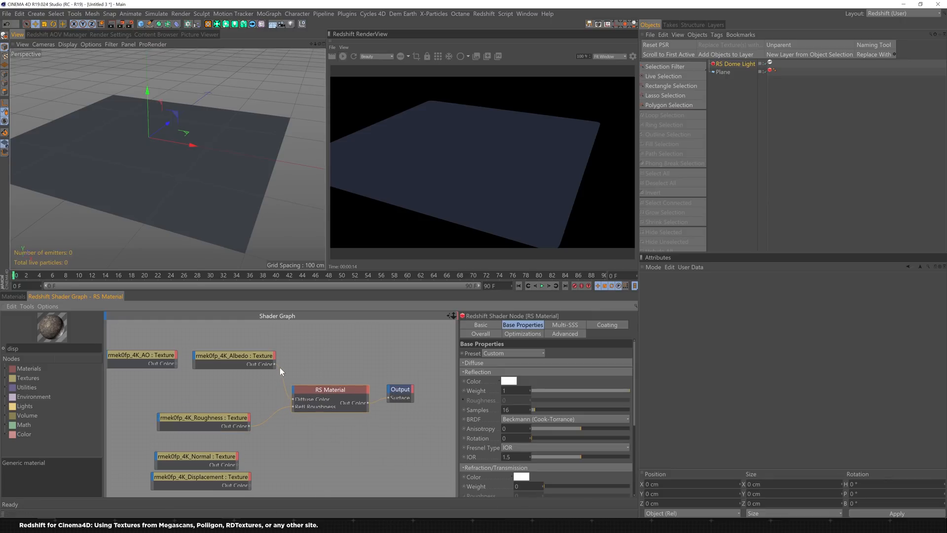
click(13, 296)
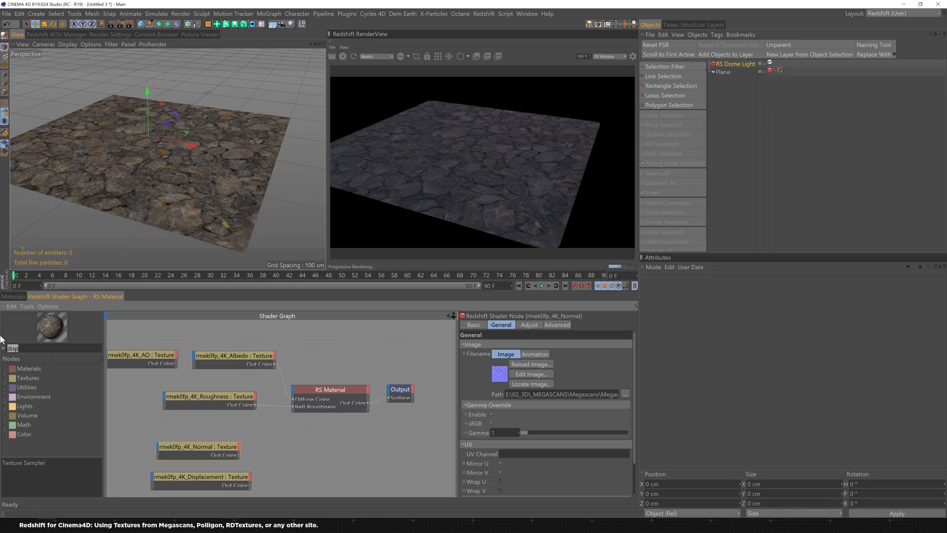
Step: Add an RS Bump Map node and feed the Normal texture into it
text(bump)
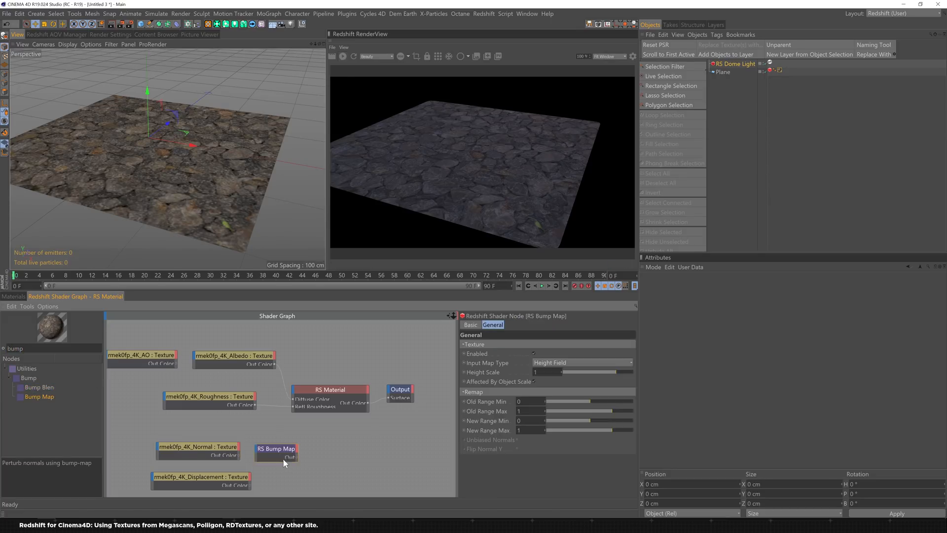
click(197, 446)
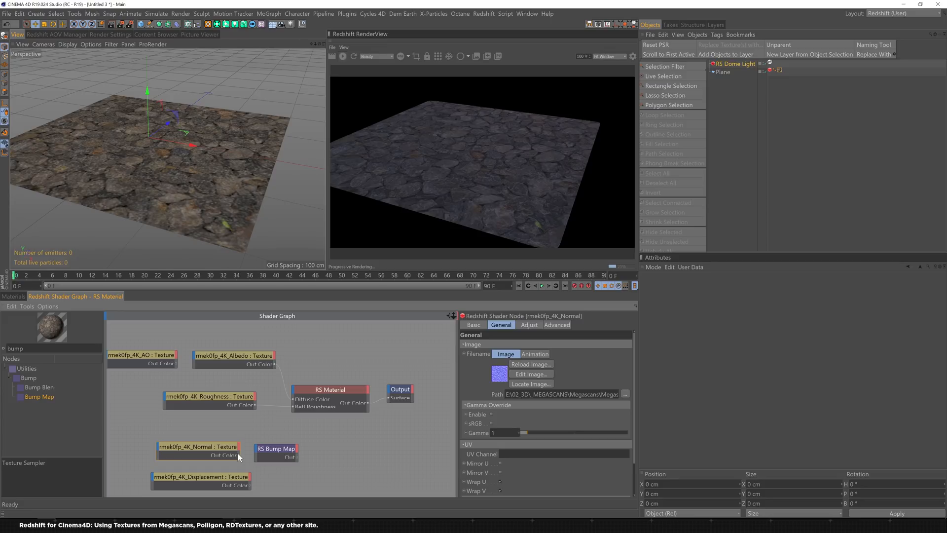
click(275, 448)
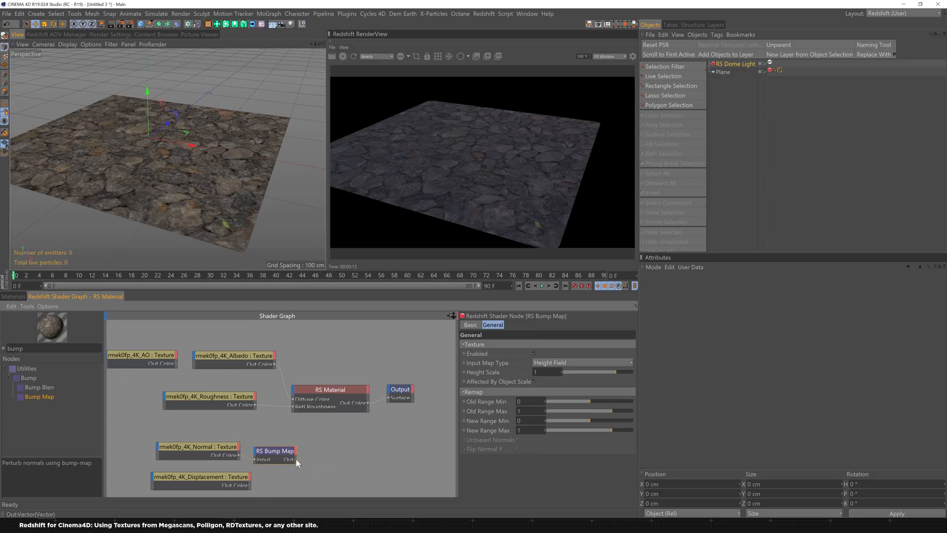
Step: Plug the bump node into the material's Bump Input with Input Map Type Tangent-Space Normal
click(331, 397)
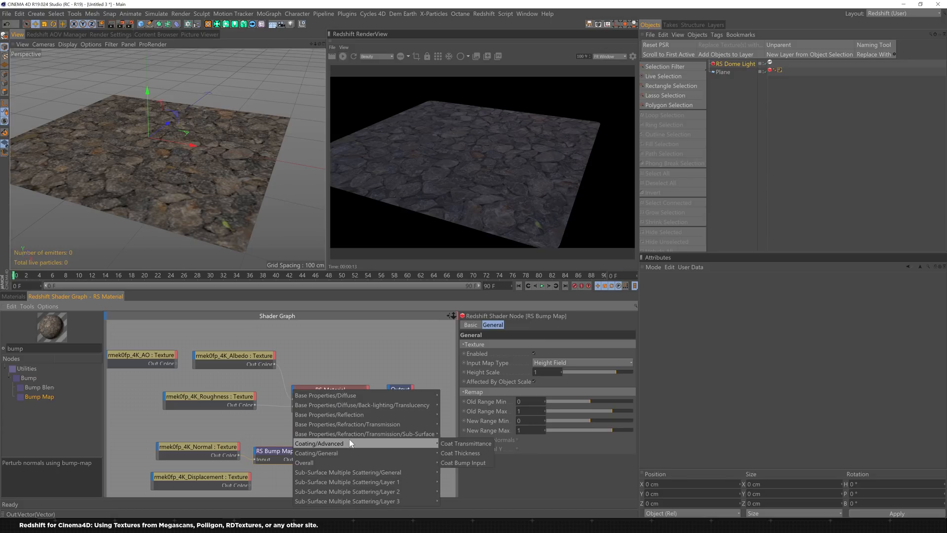
mouse_move(304, 461)
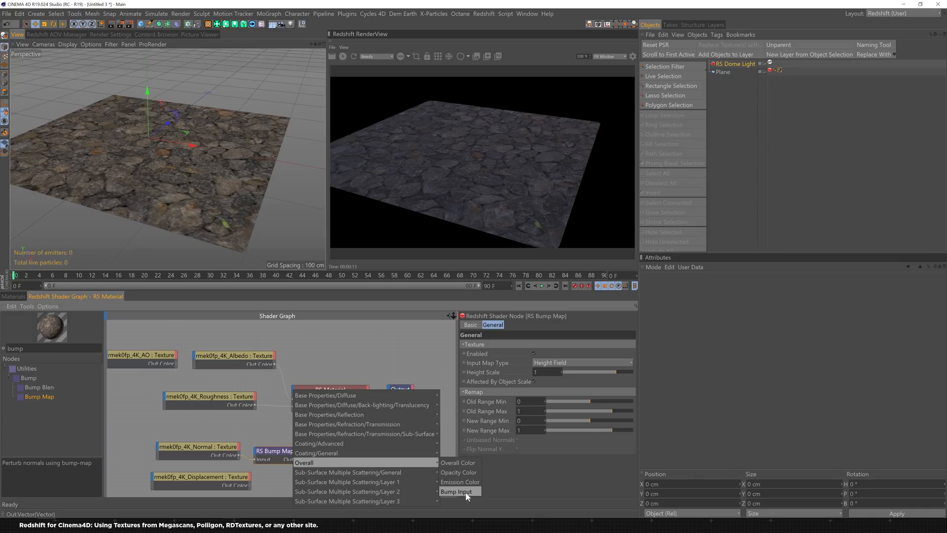
click(457, 490)
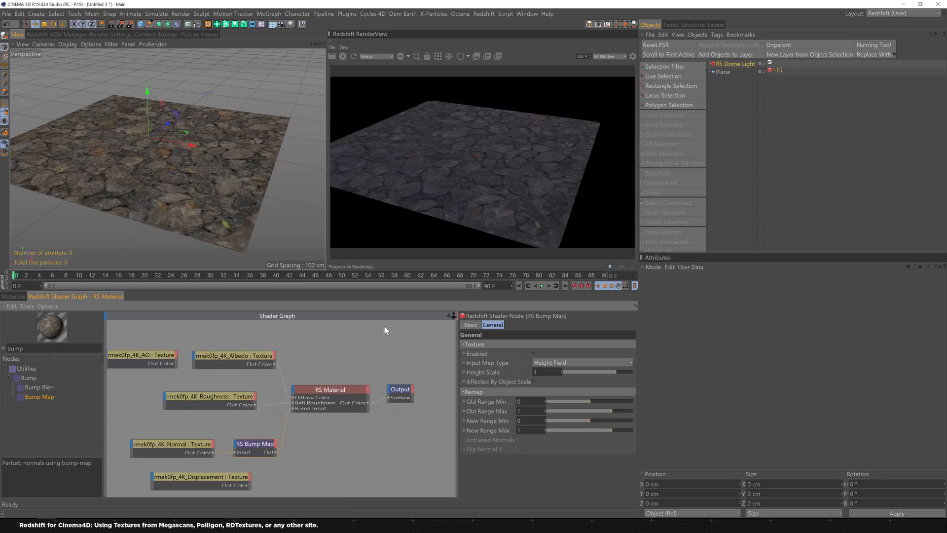
mouse_move(355, 361)
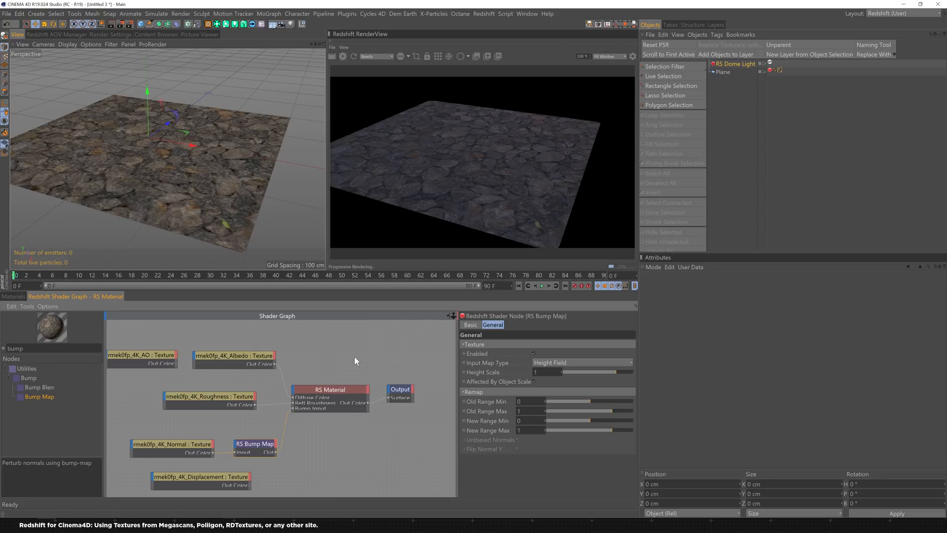
mouse_move(437, 320)
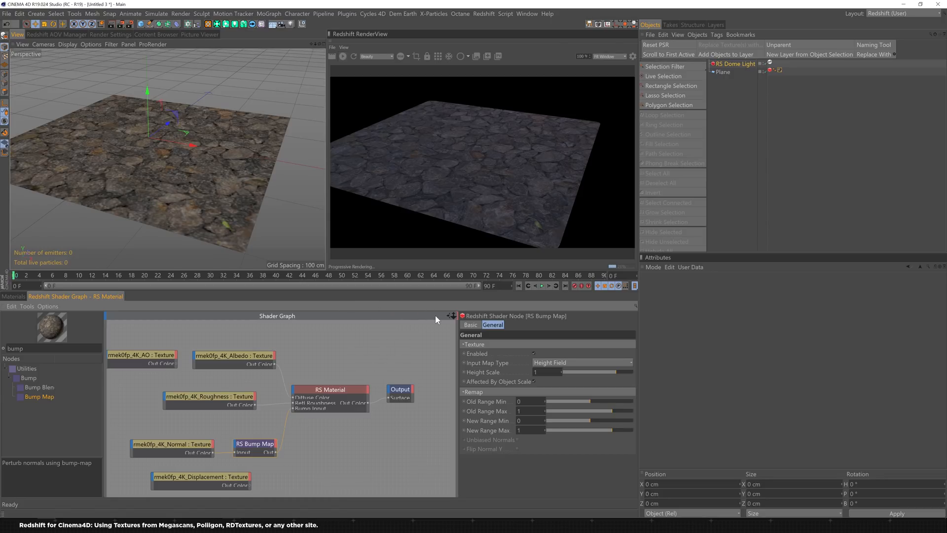
click(582, 362)
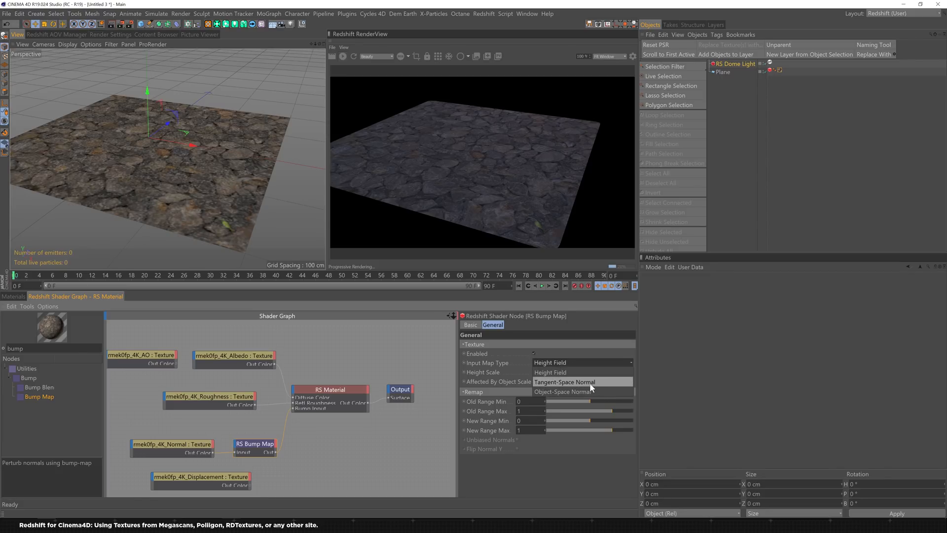
mouse_move(581, 389)
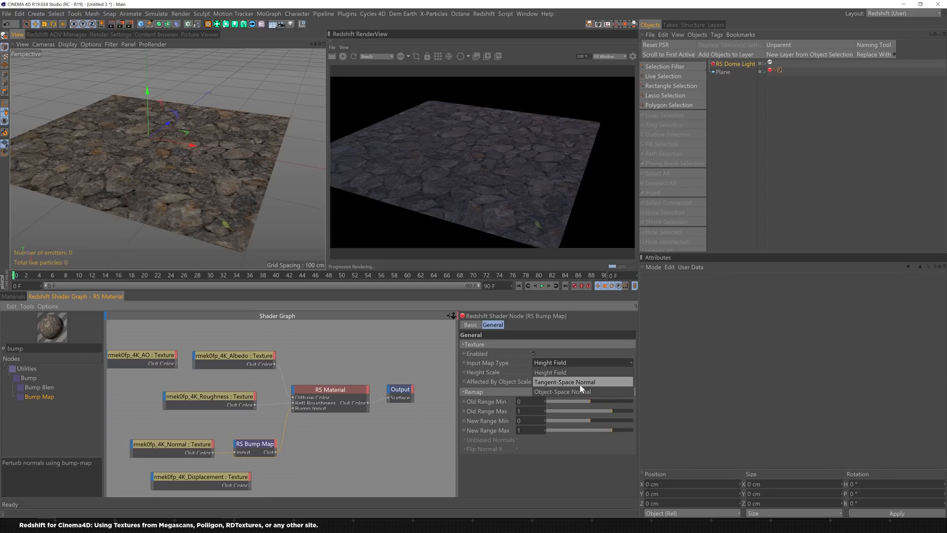
click(565, 381)
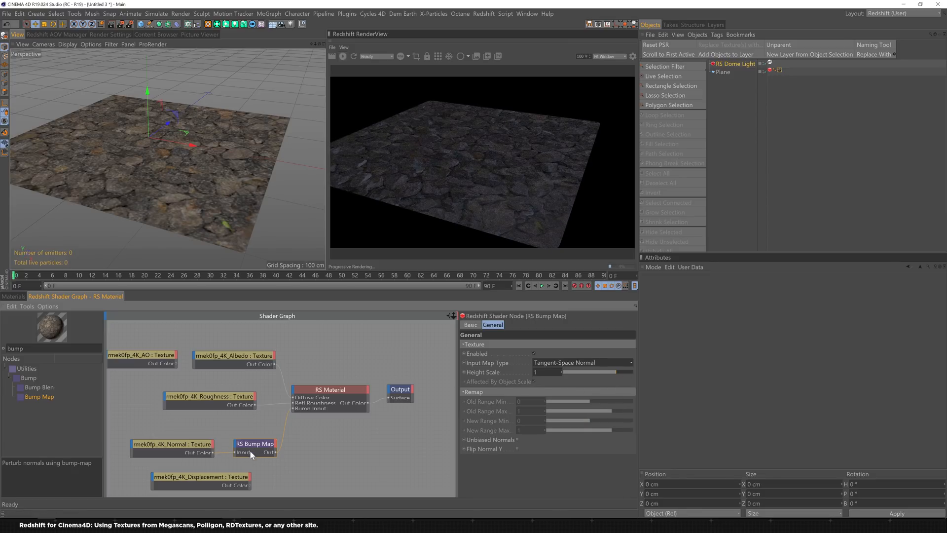
Step: Review the Normal texture and RS Bump Map node settings to confirm the tangent-space normal setup
click(171, 444)
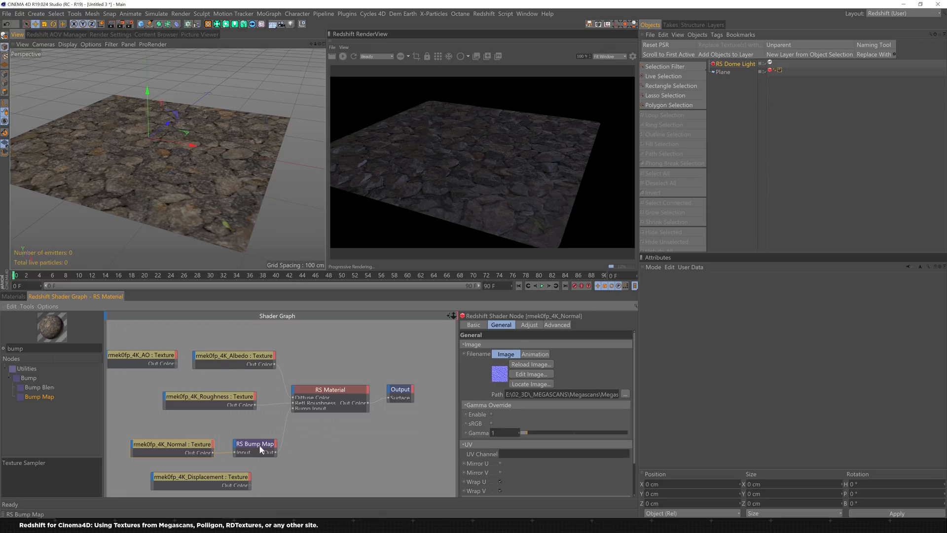
click(255, 444)
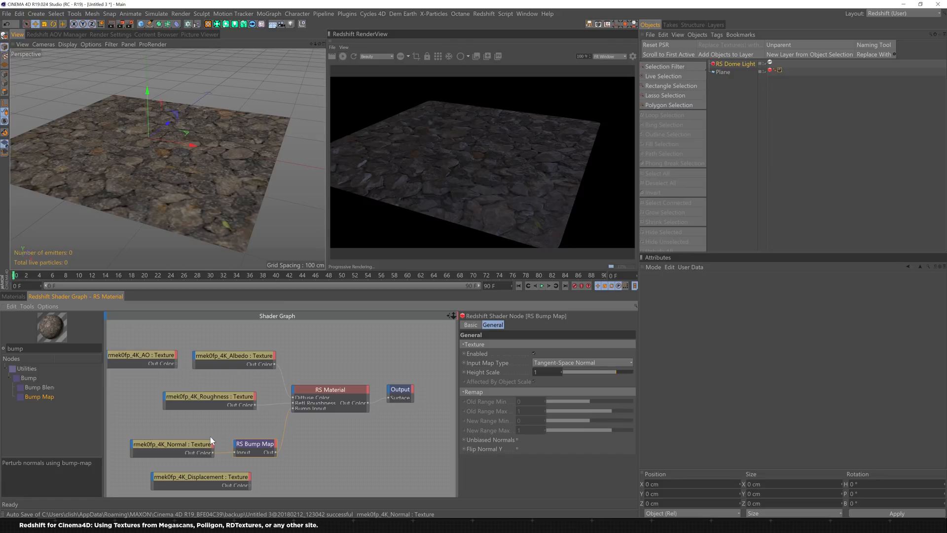
mouse_move(203, 450)
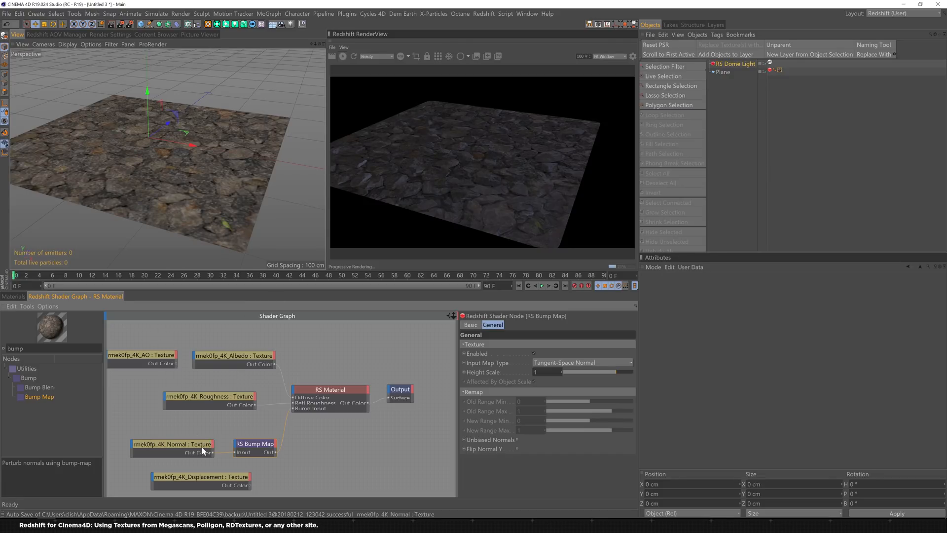
click(171, 444)
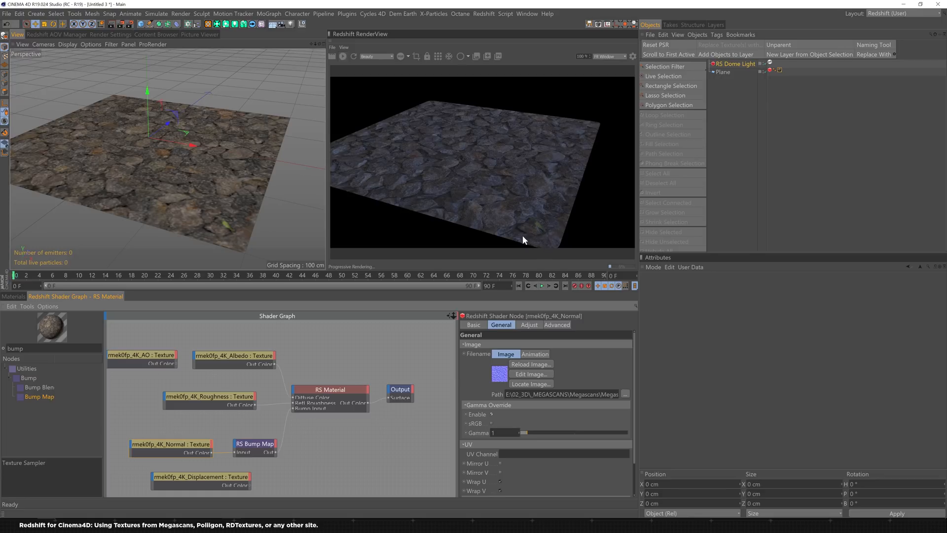
mouse_move(543, 201)
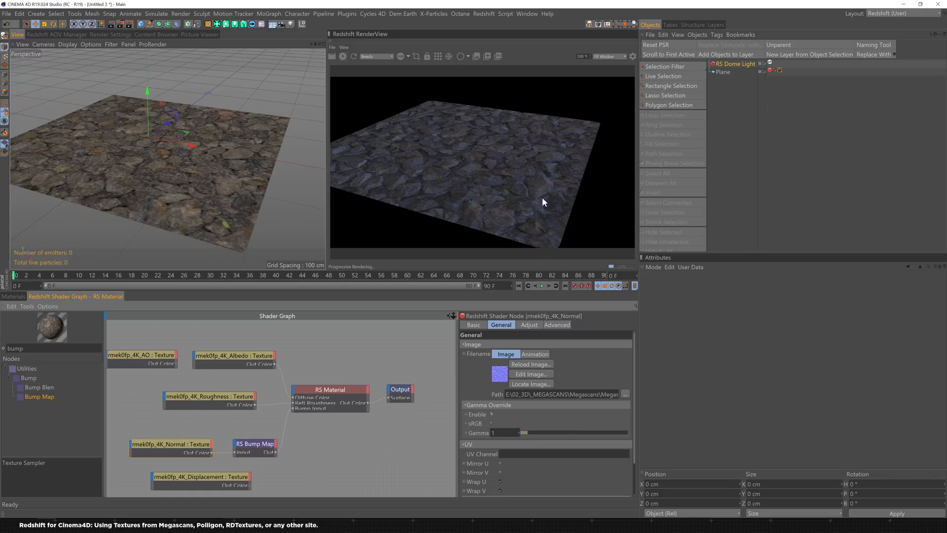
click(255, 444)
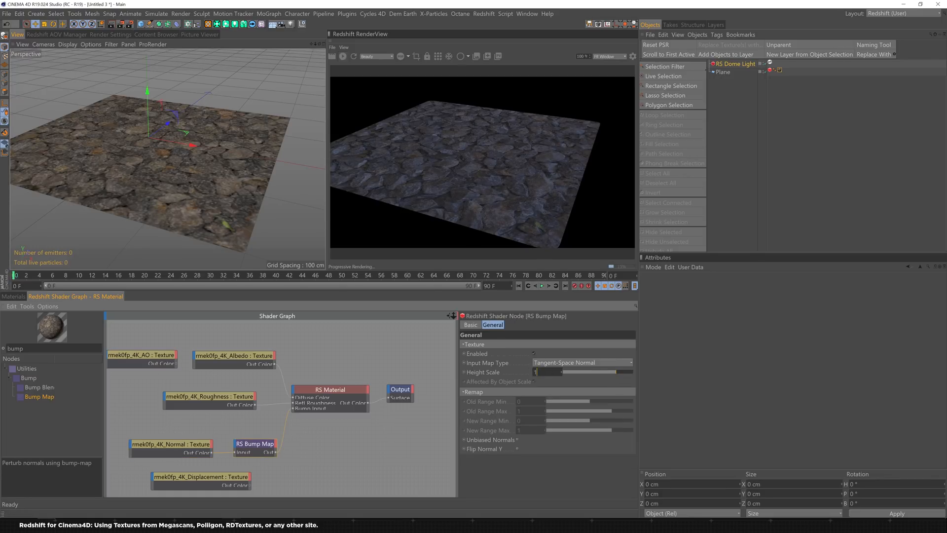
click(171, 445)
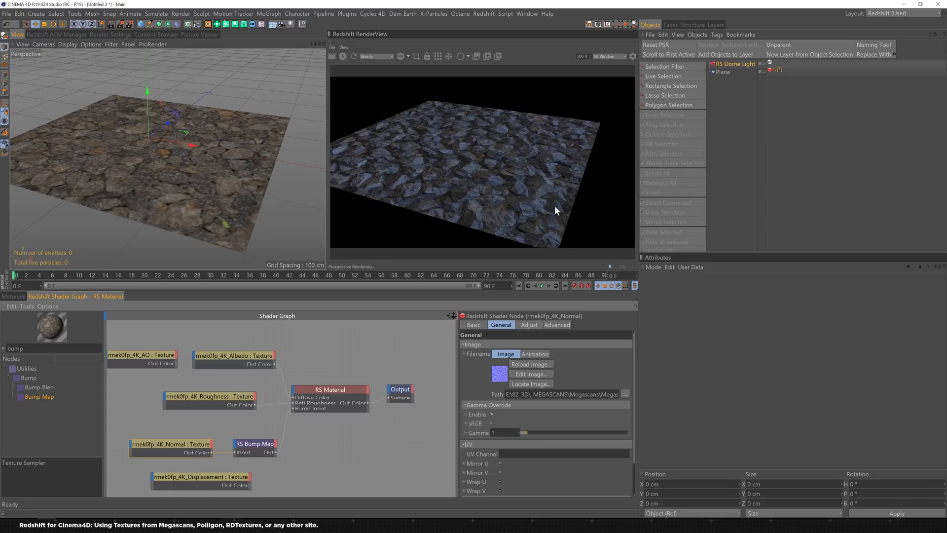
mouse_move(426, 177)
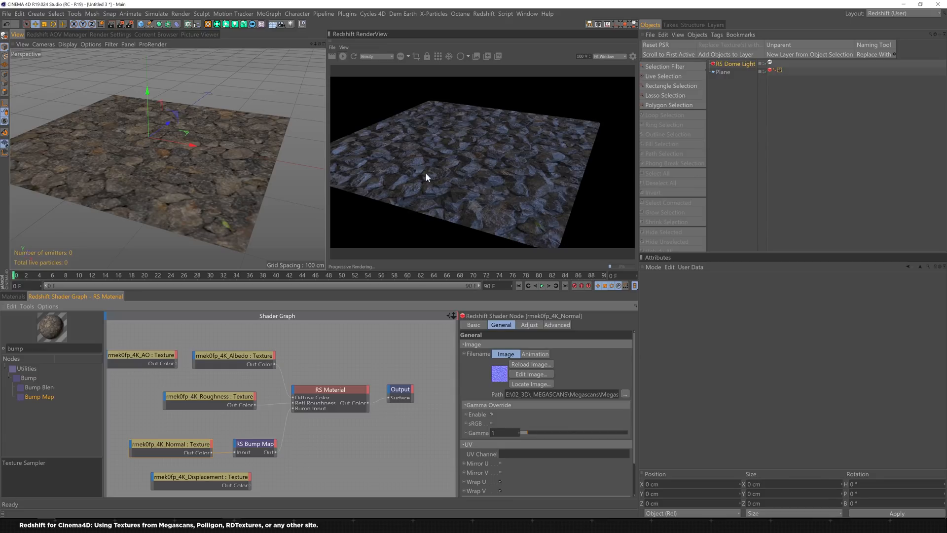
mouse_move(477, 195)
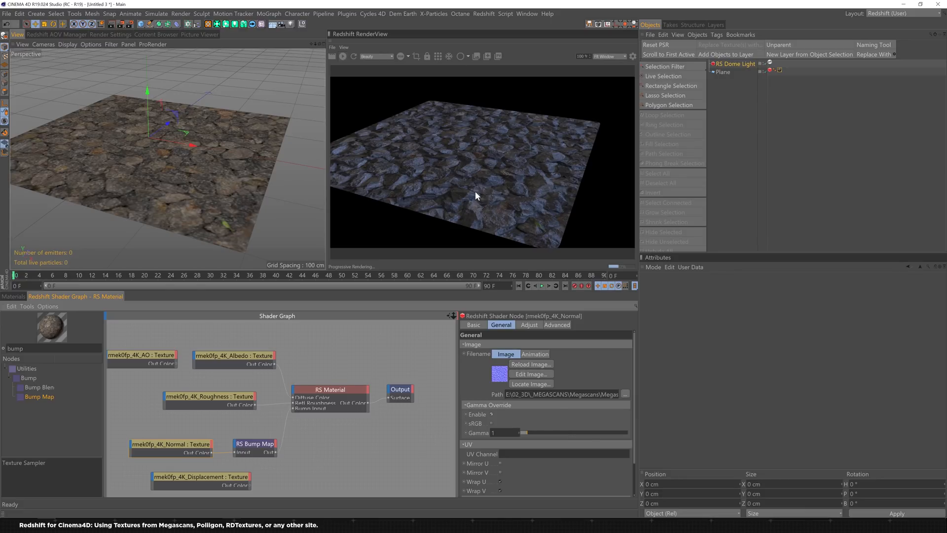
click(254, 444)
text(dis)
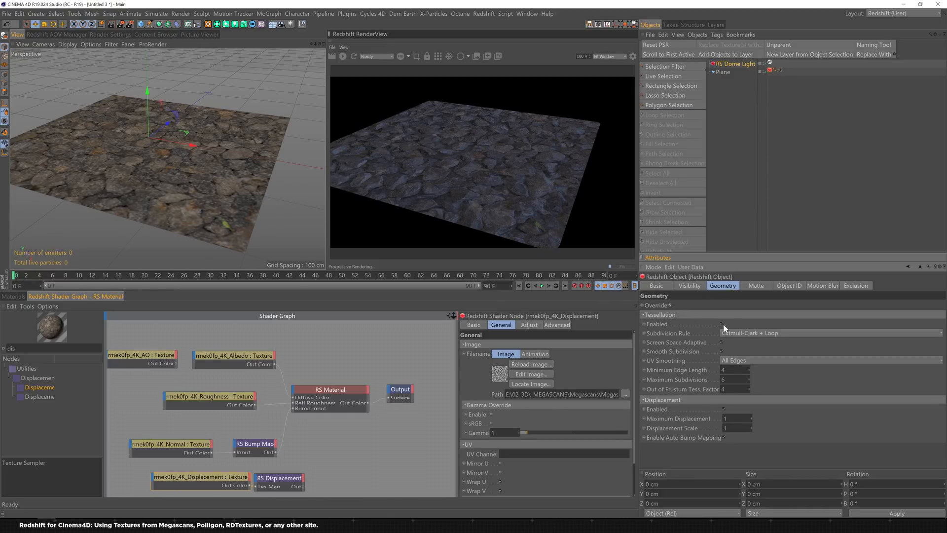
mouse_move(708, 412)
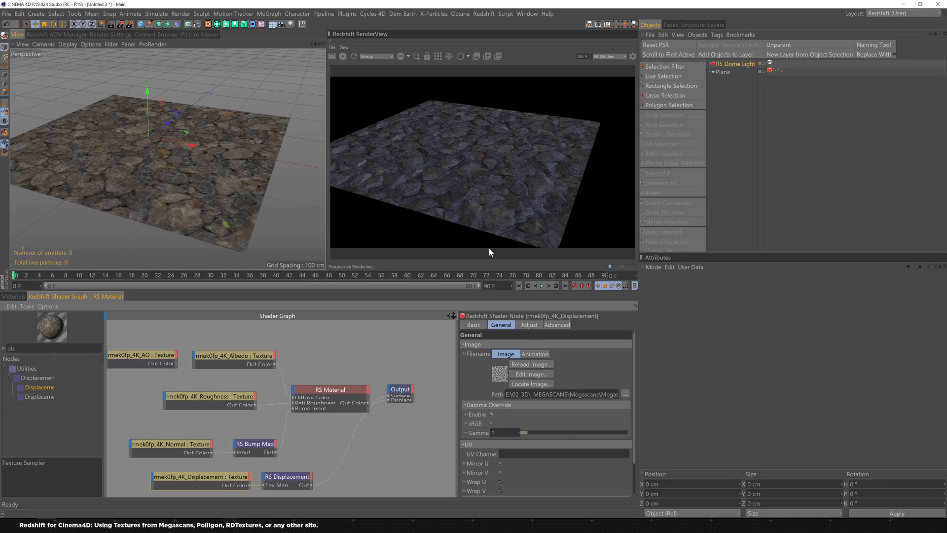
Step: Check the RS Displacement node, then the plane's Redshift Object tag for tessellation and displacement
click(287, 477)
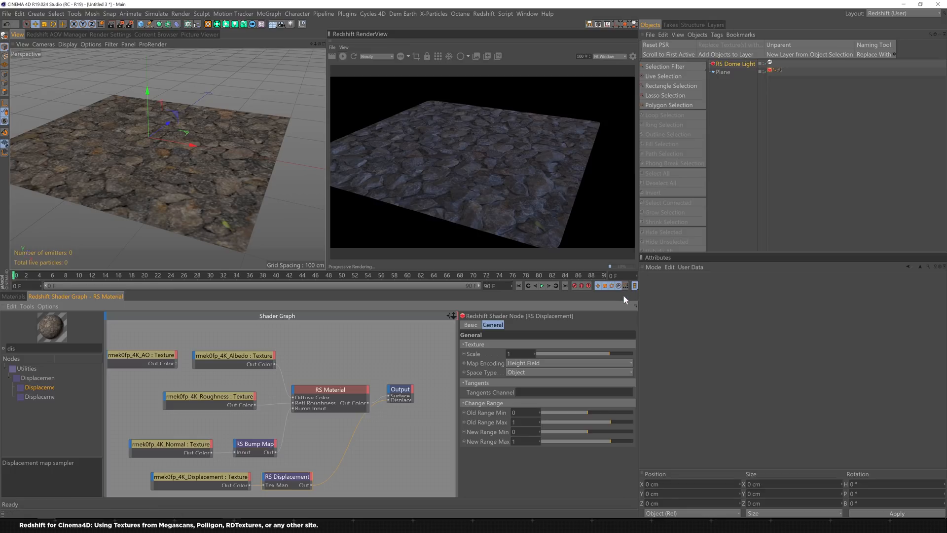
mouse_move(616, 357)
text(500)
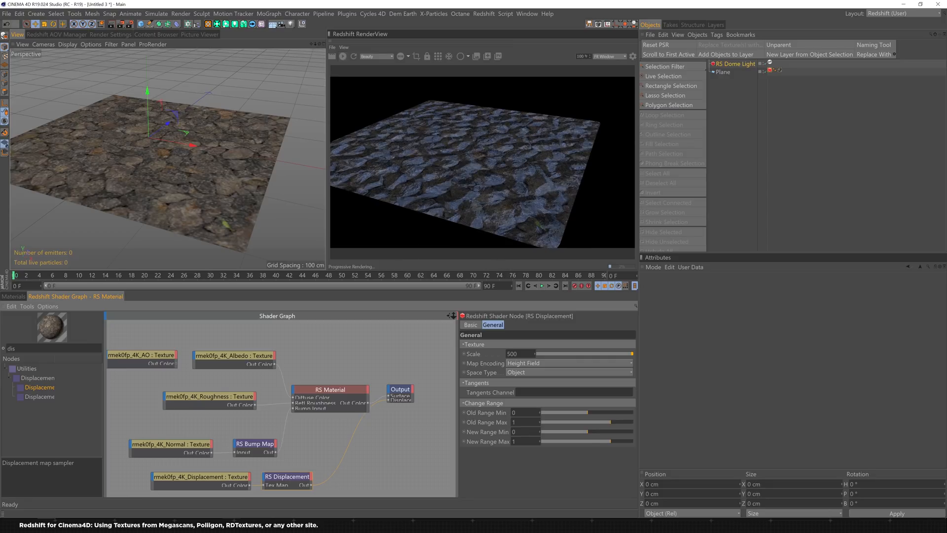
mouse_move(495, 311)
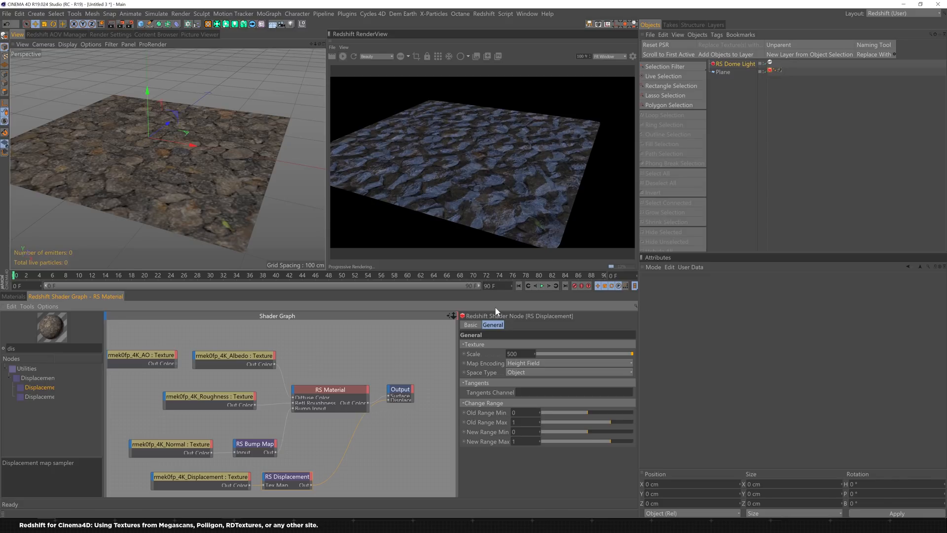
mouse_move(509, 385)
text(1)
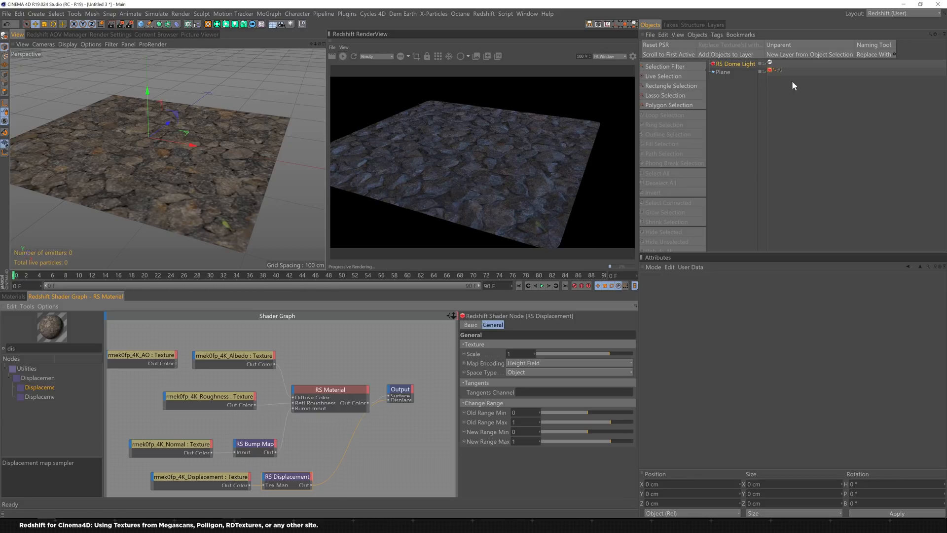
click(771, 71)
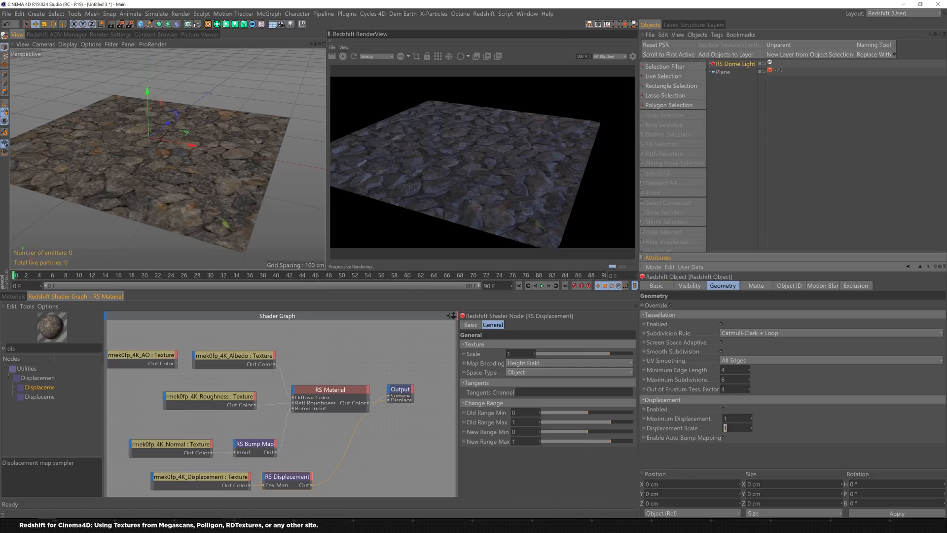
mouse_move(551, 337)
text(20)
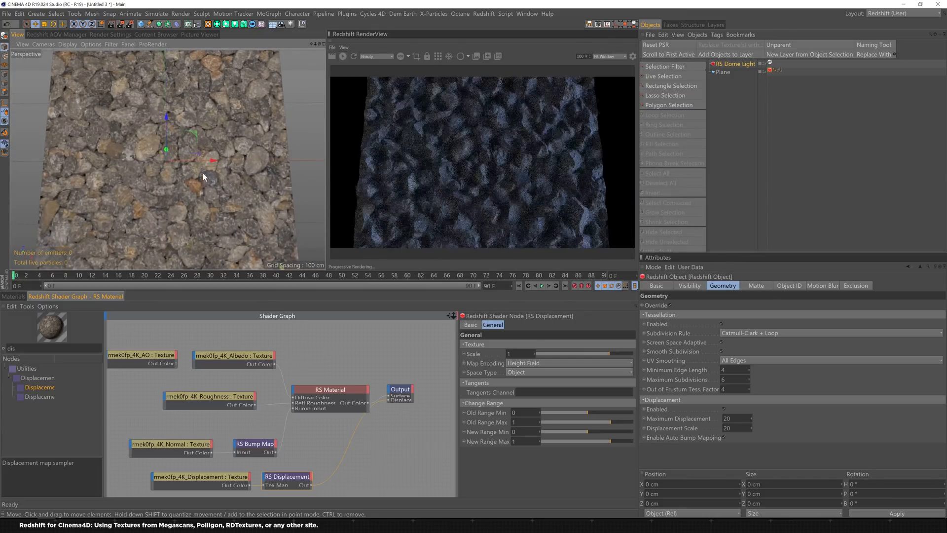
Step: Lower a dome light value to 0.5
click(734, 64)
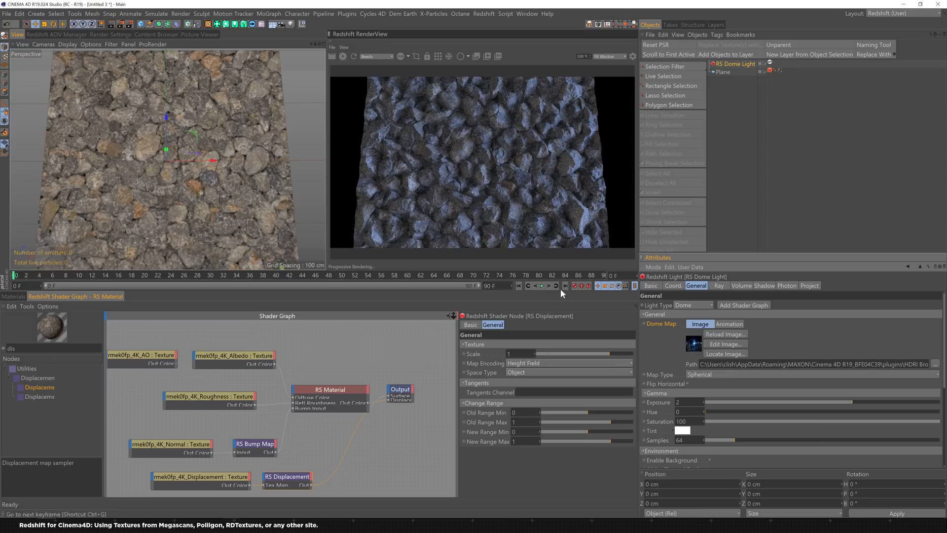
mouse_move(125, 206)
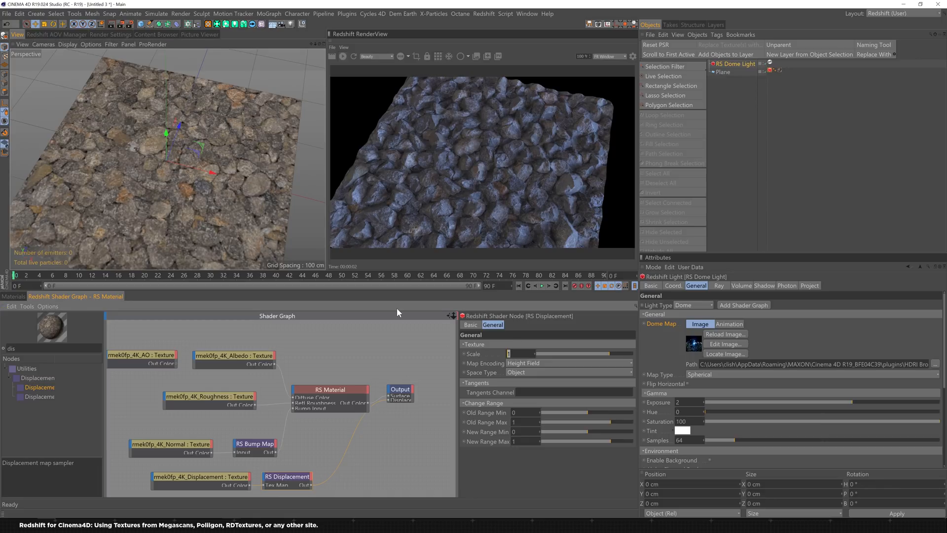
text(0.5)
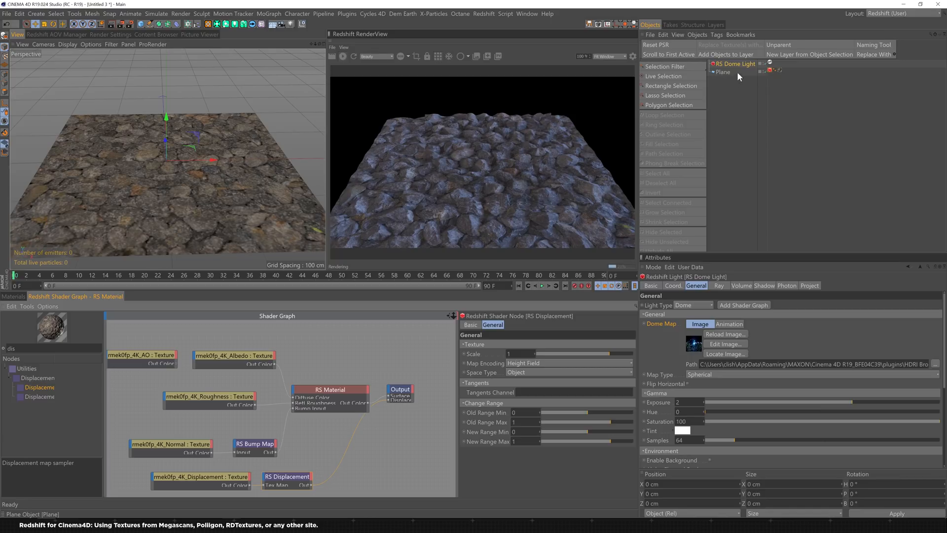
Step: Raise the plane's maximum displacement to 35 and scale to 25, orbiting to view the result
click(722, 72)
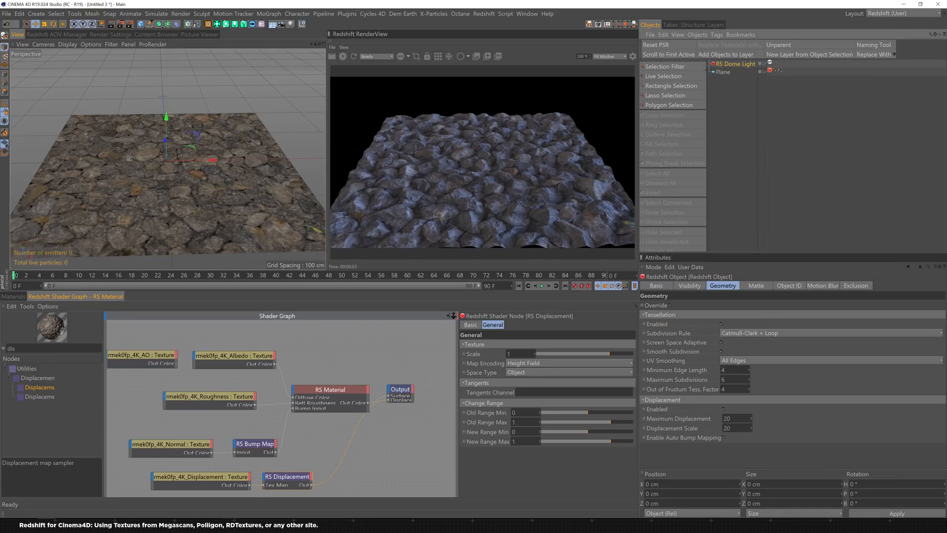
triple_click(734, 418)
text(35)
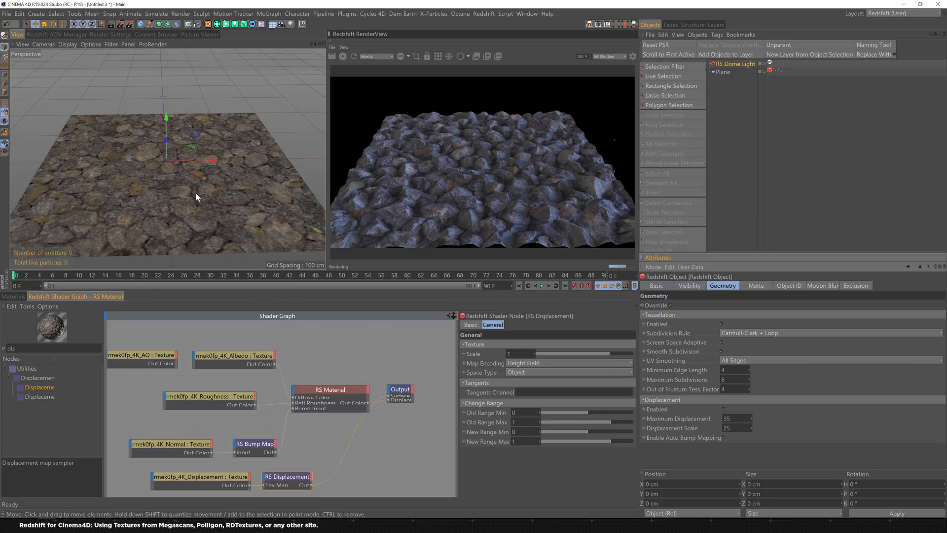
drag(196, 196, 217, 205)
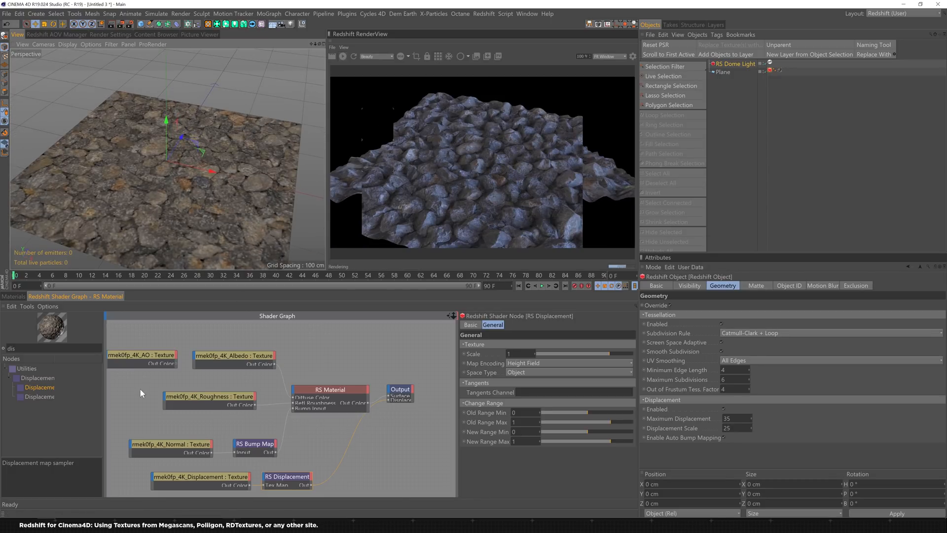
Step: Link the AO texture's Out Color into the Albedo texture's Color Multiplier
click(142, 356)
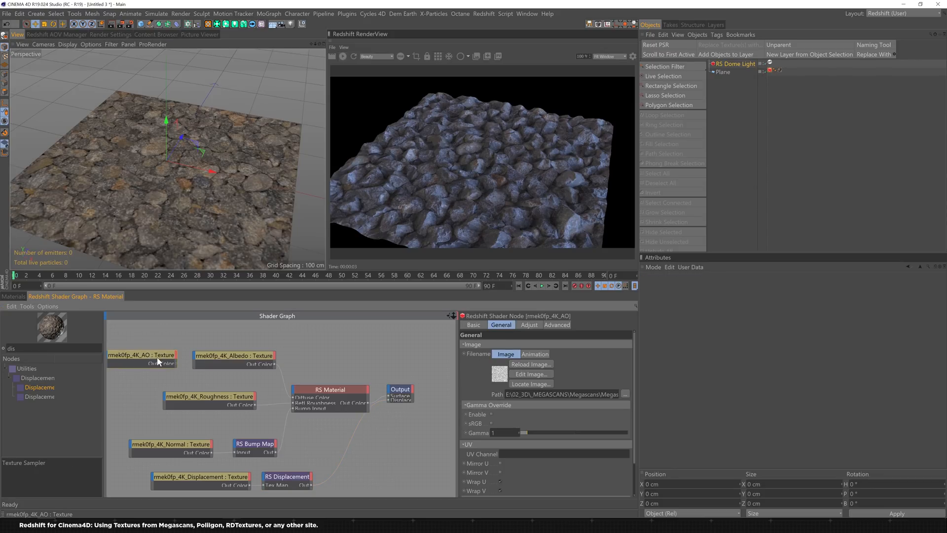
mouse_move(174, 361)
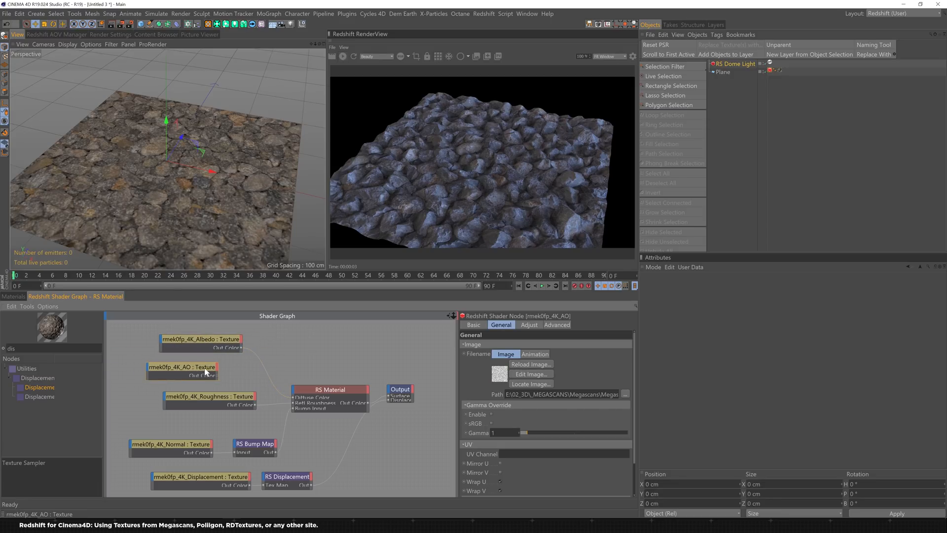
mouse_move(233, 376)
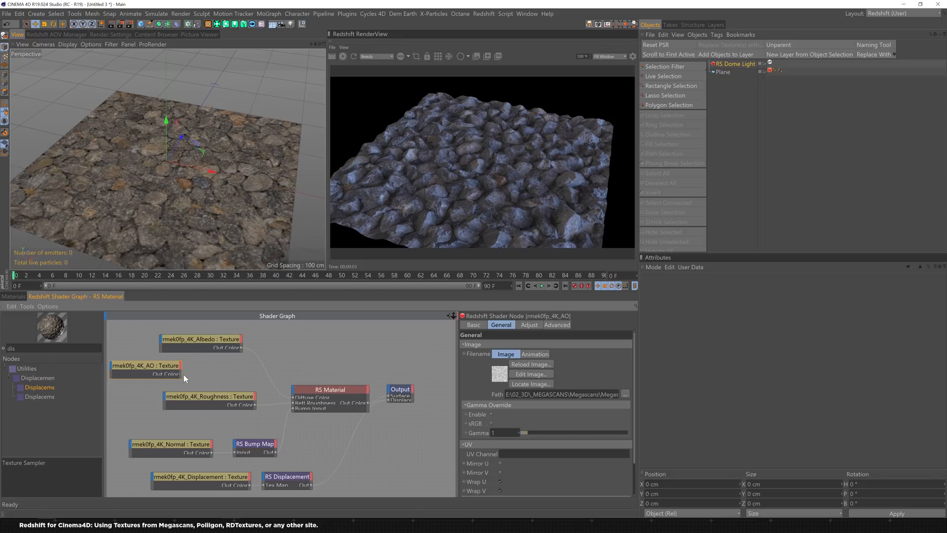
click(201, 338)
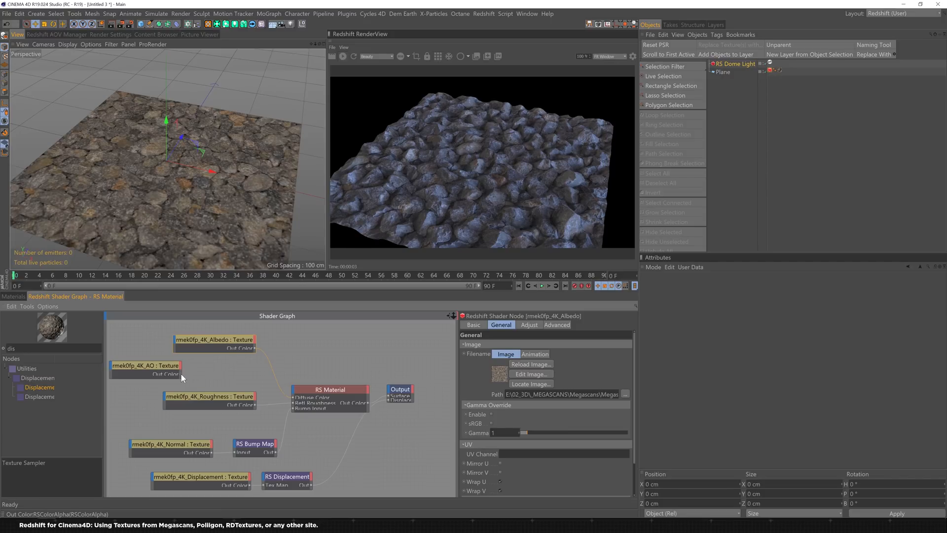
mouse_move(176, 341)
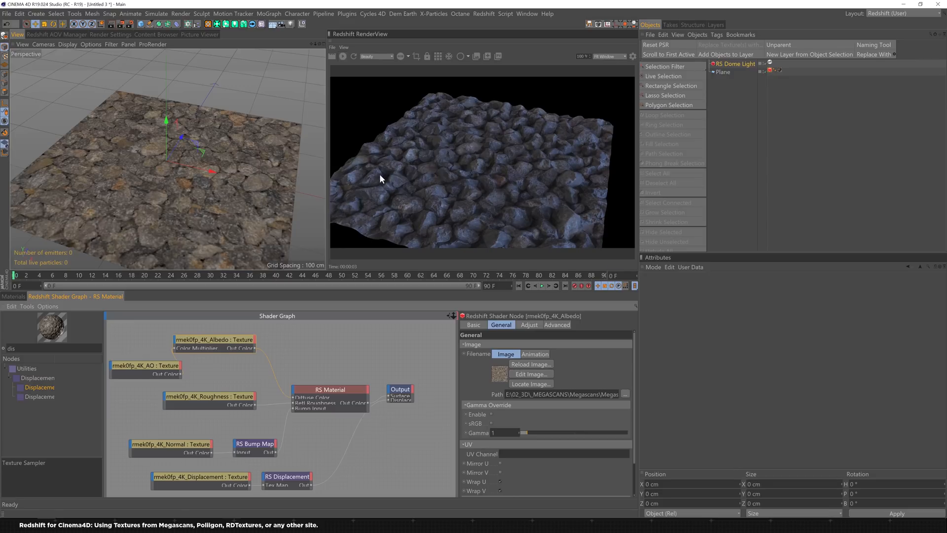
mouse_move(236, 344)
text(ramp)
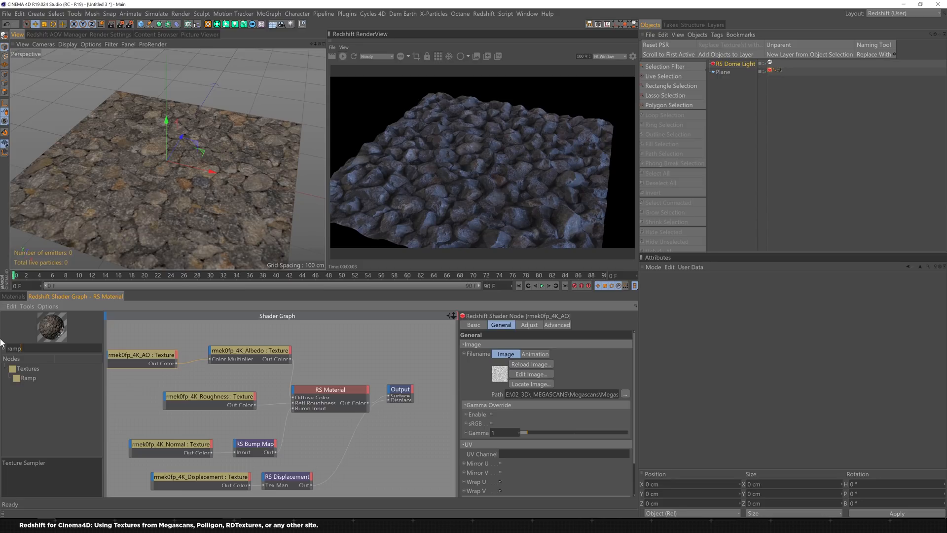
Step: Insert an RS Ramp between AO and the albedo multiplier, with Source set to Alt
click(184, 369)
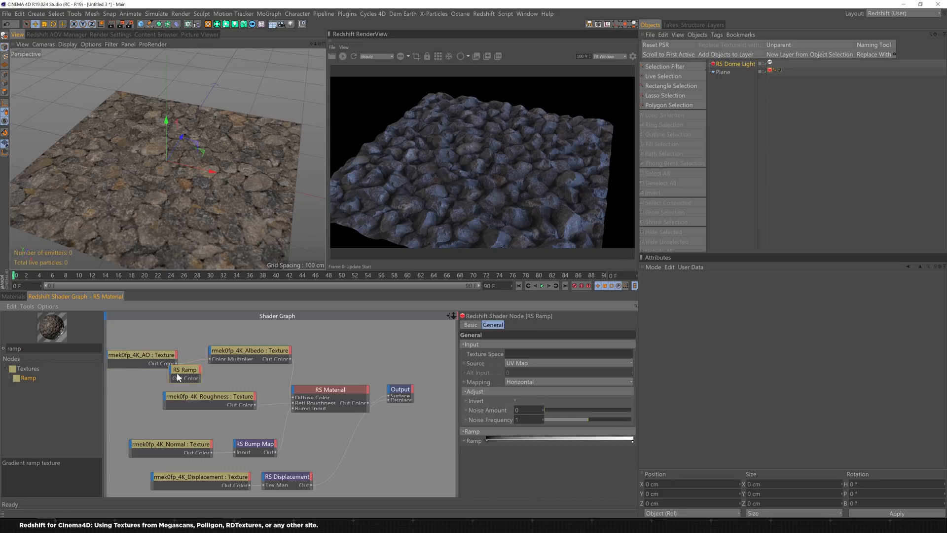
click(141, 354)
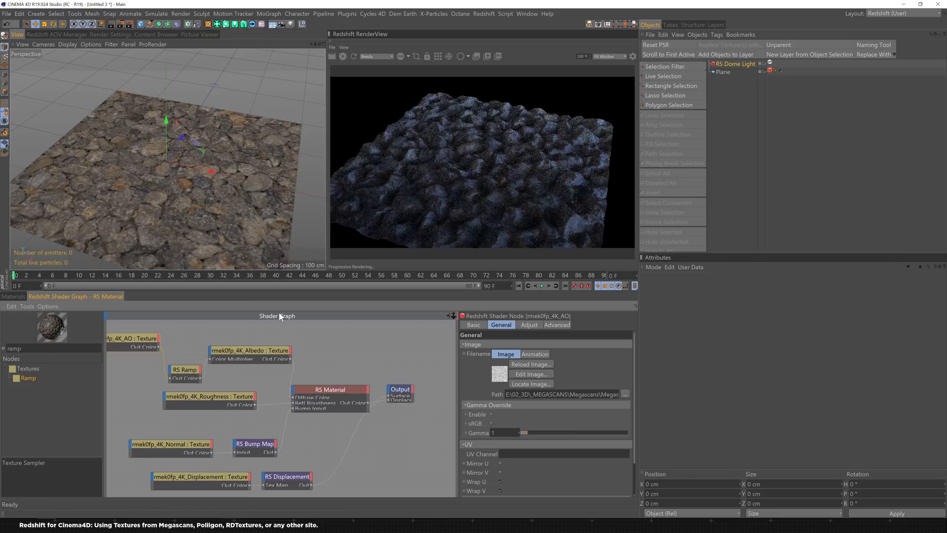
click(185, 358)
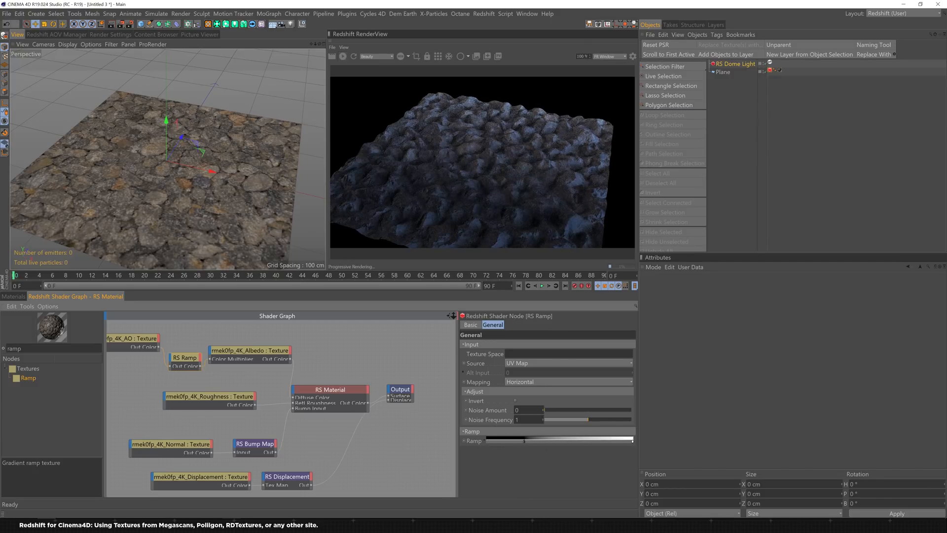
click(569, 381)
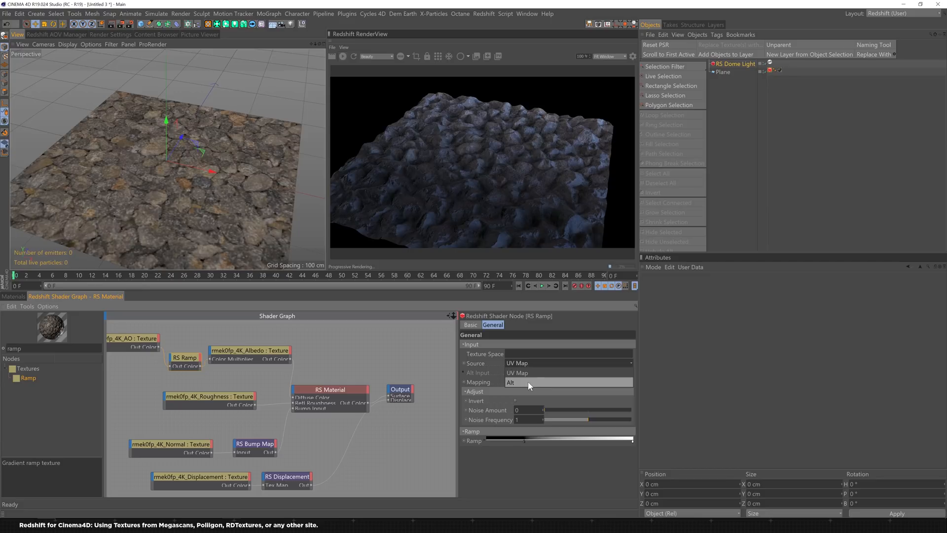
click(568, 362)
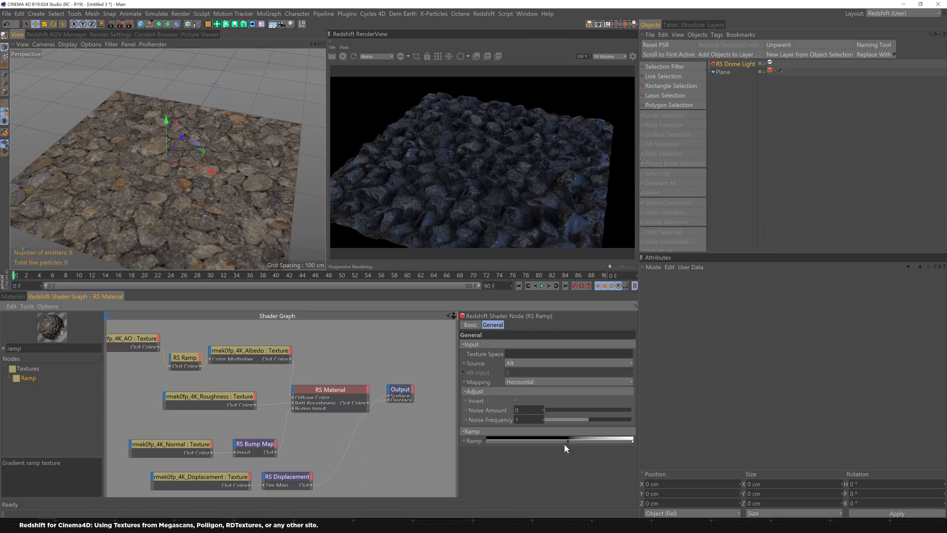
mouse_move(393, 197)
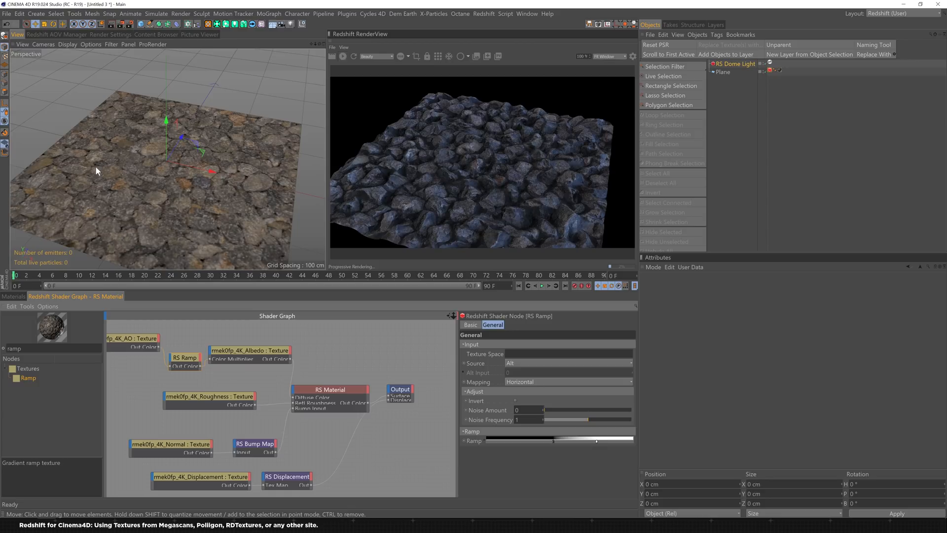
mouse_move(85, 175)
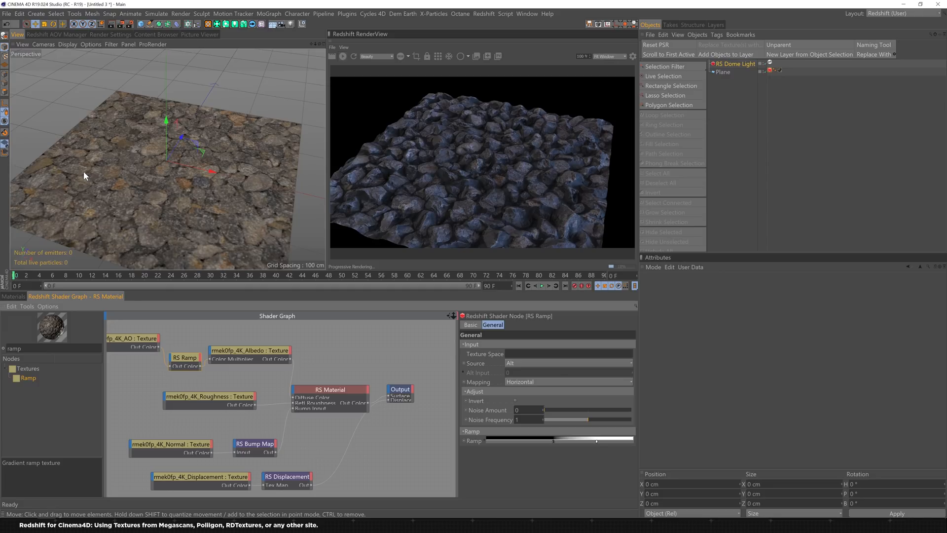
mouse_move(205, 359)
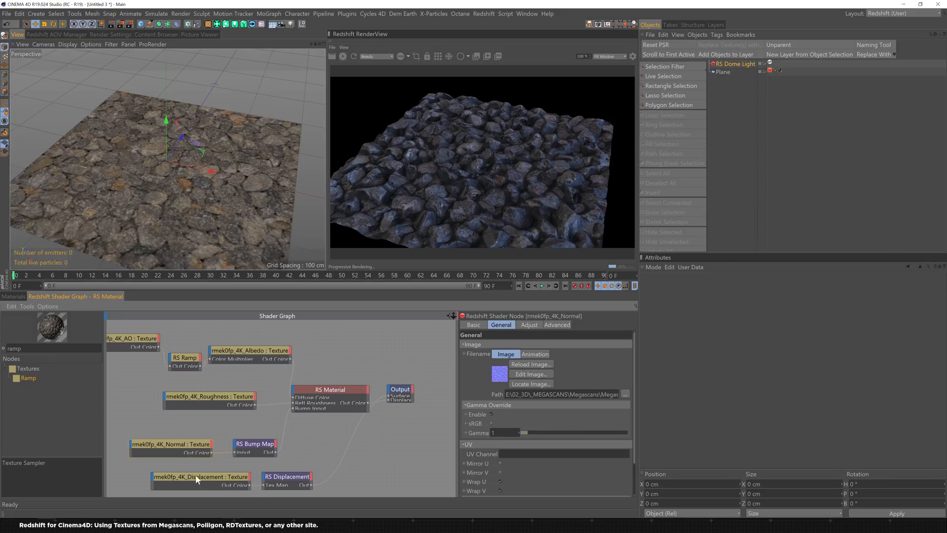
Step: Review the displacement nodes and the plane's Redshift Geometry settings (maximum 35, scale 25)
click(287, 476)
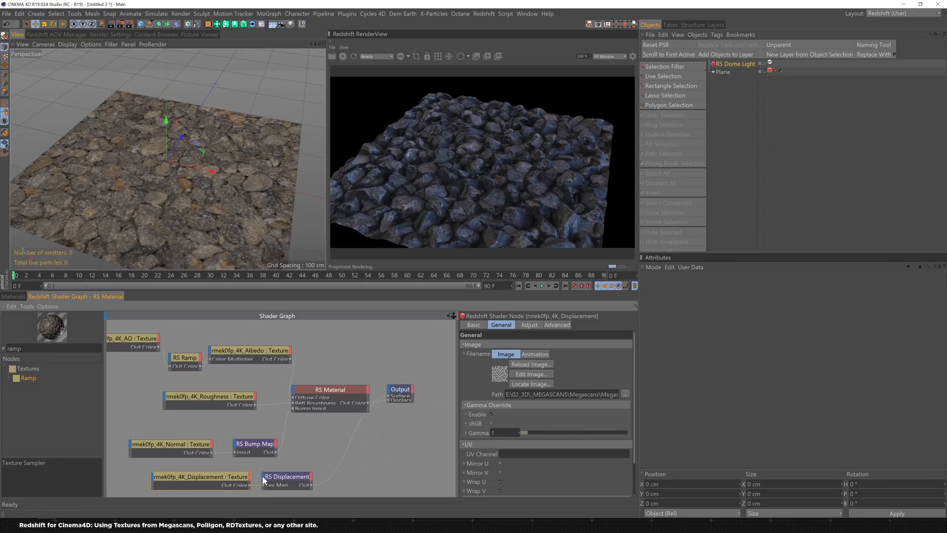
click(286, 477)
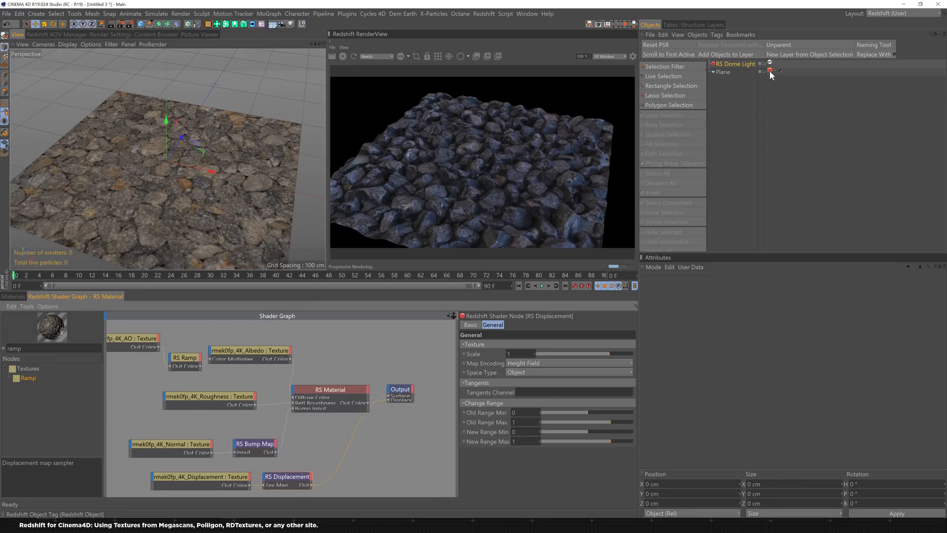
click(771, 71)
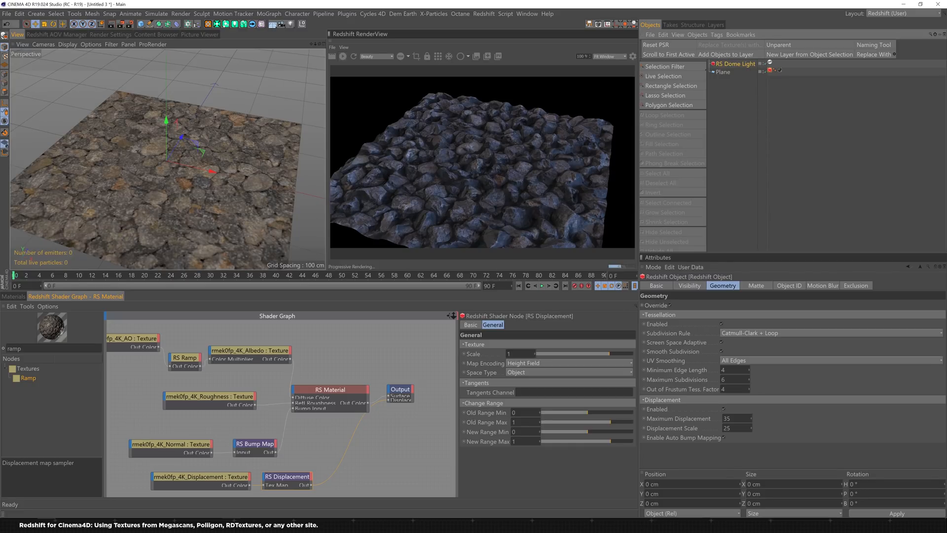
mouse_move(200, 379)
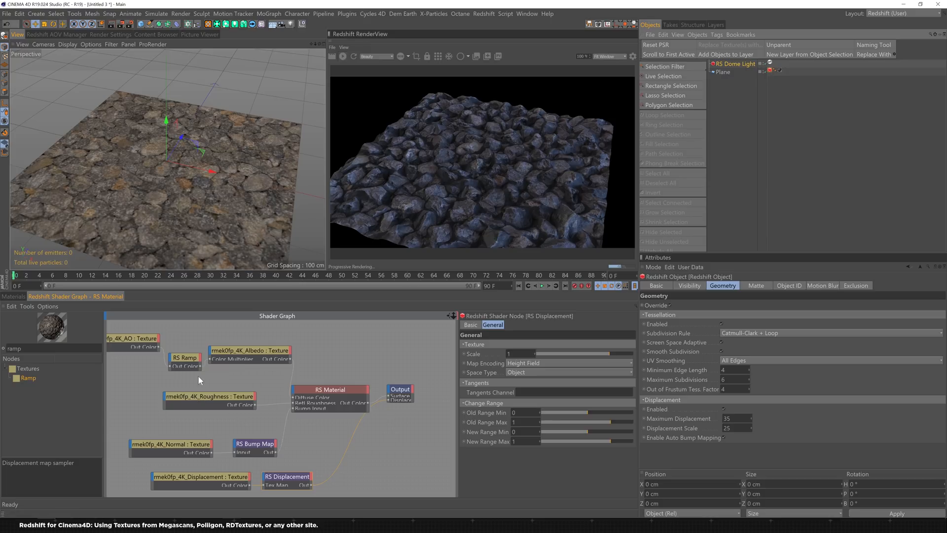
click(209, 397)
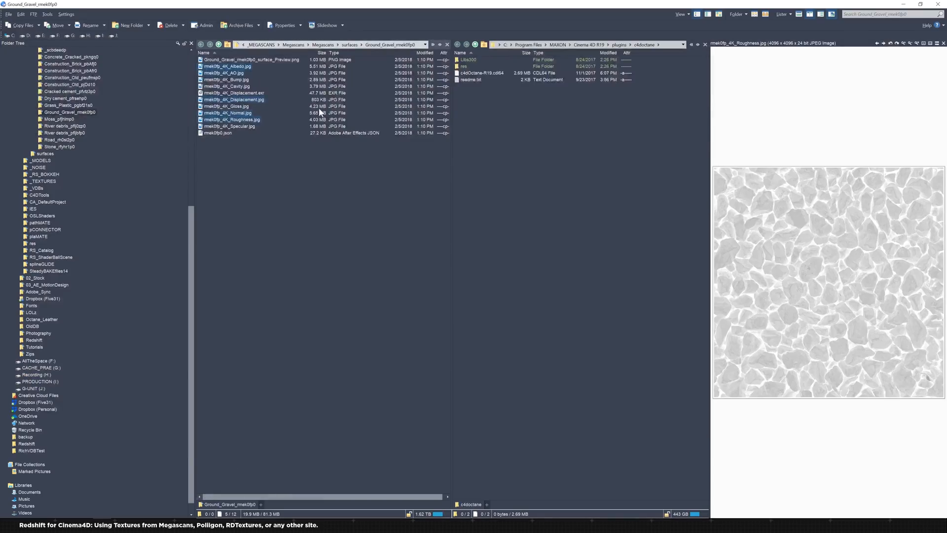
Step: Pick the 4K Gloss JPG in Directory Opus to bring into the shader graph
click(226, 107)
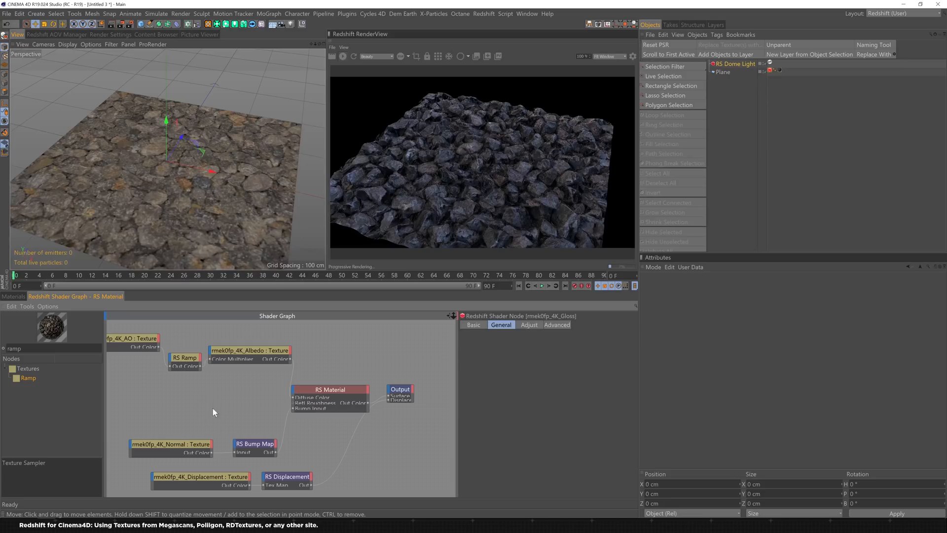
Step: Place the Gloss texture in the shader graph and connect its Out Color to Refl Roughness
click(219, 404)
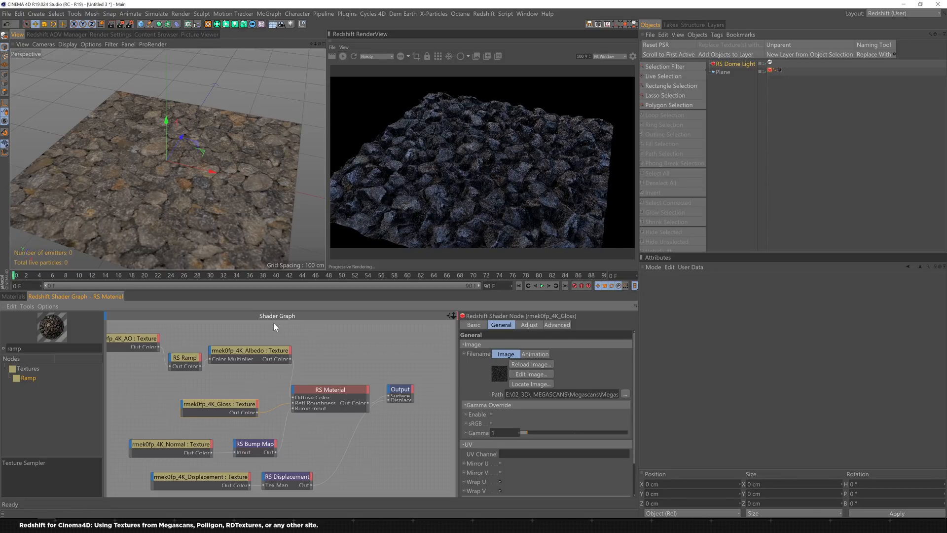
mouse_move(370, 387)
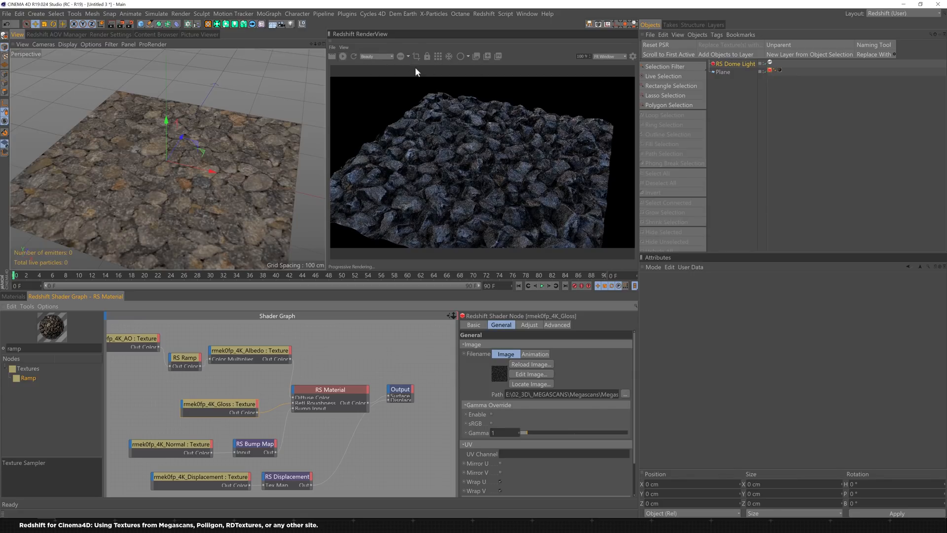
click(329, 389)
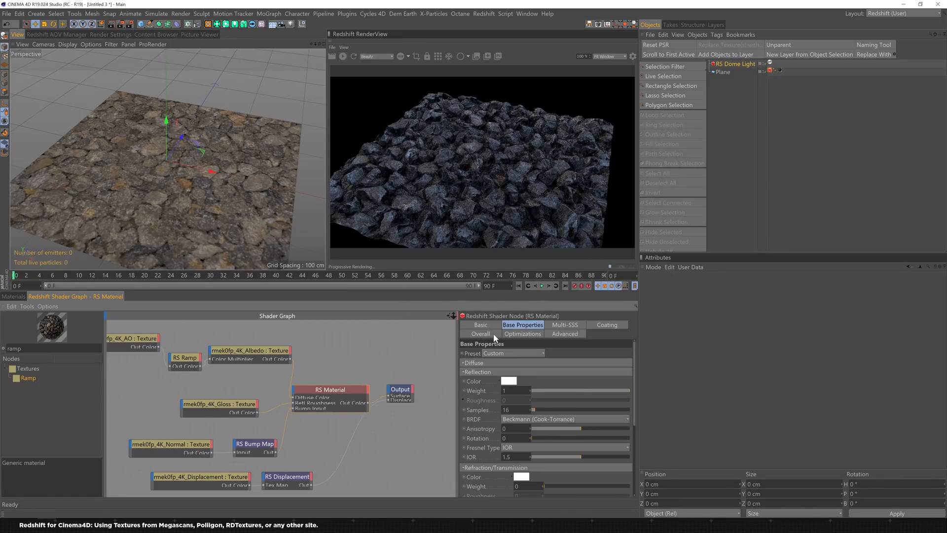
Step: Enable Convert From Glossiness to Roughness under Reflection in RS Material's Advanced settings
click(565, 334)
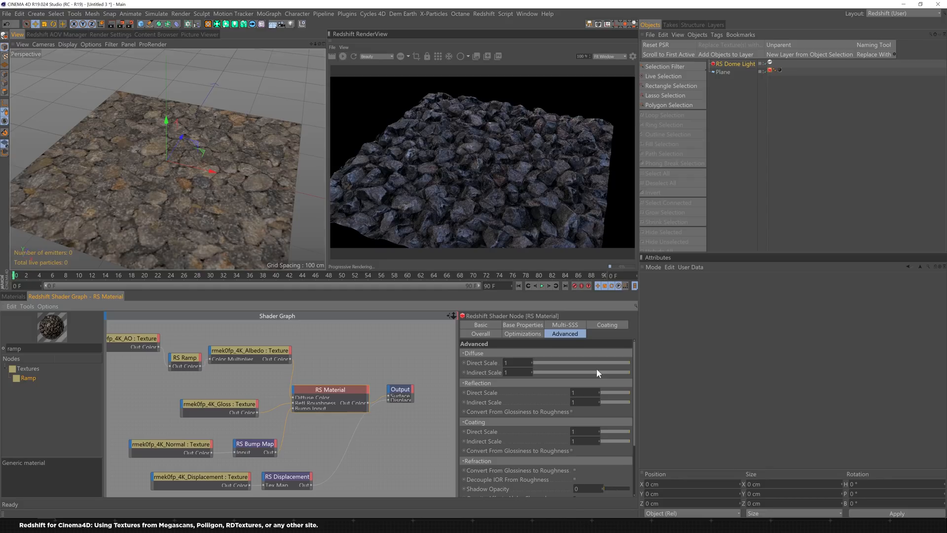
mouse_move(558, 402)
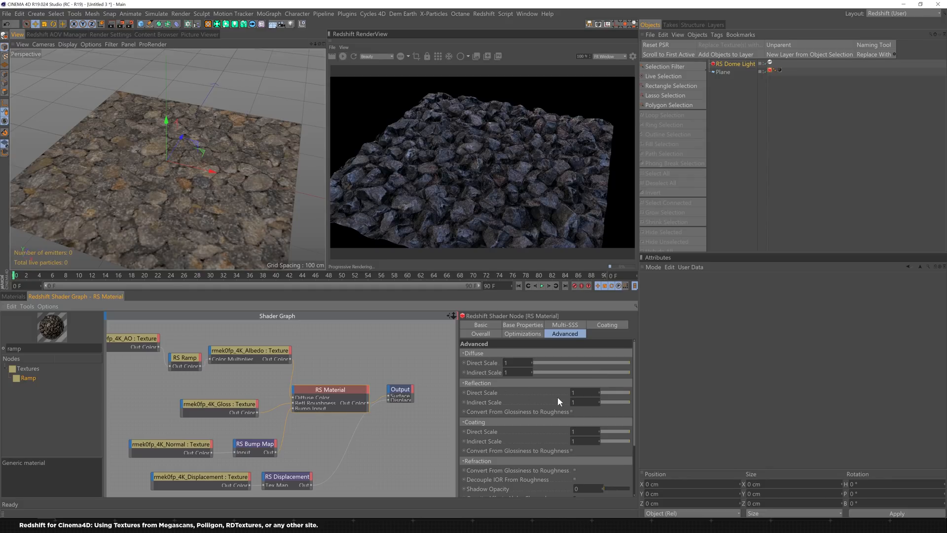
mouse_move(580, 416)
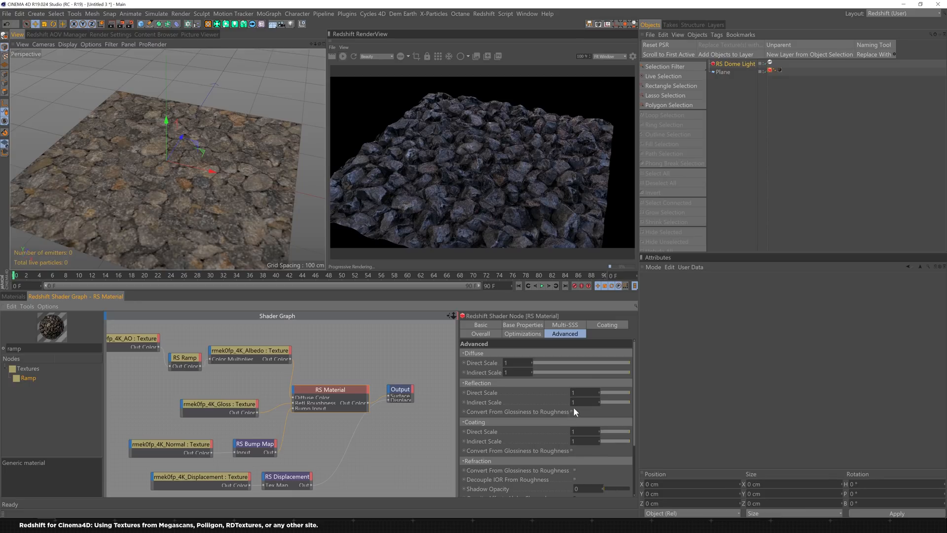
mouse_move(567, 345)
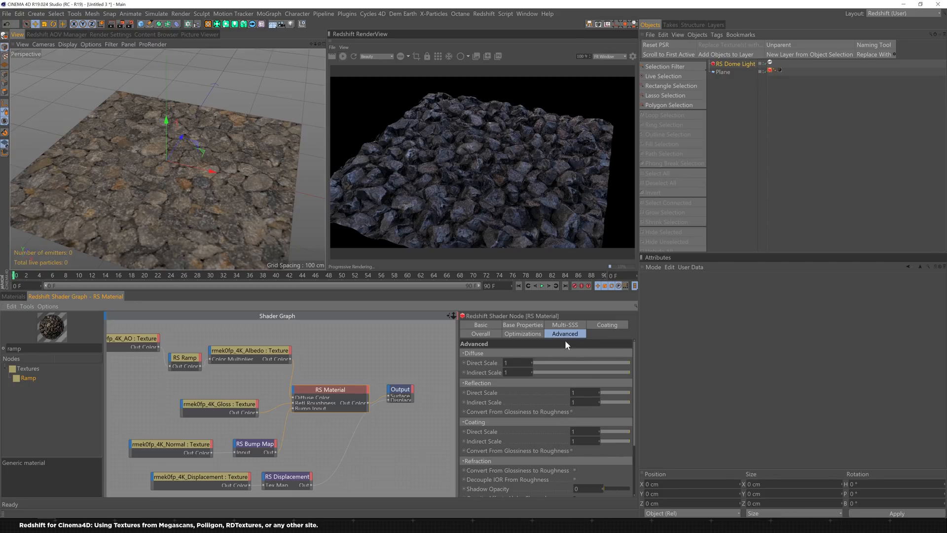
mouse_move(552, 356)
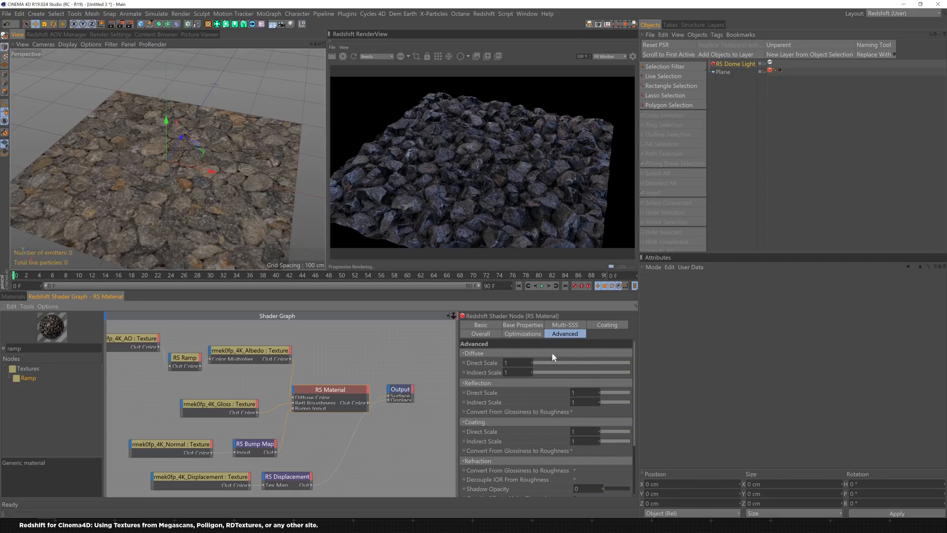
mouse_move(497, 422)
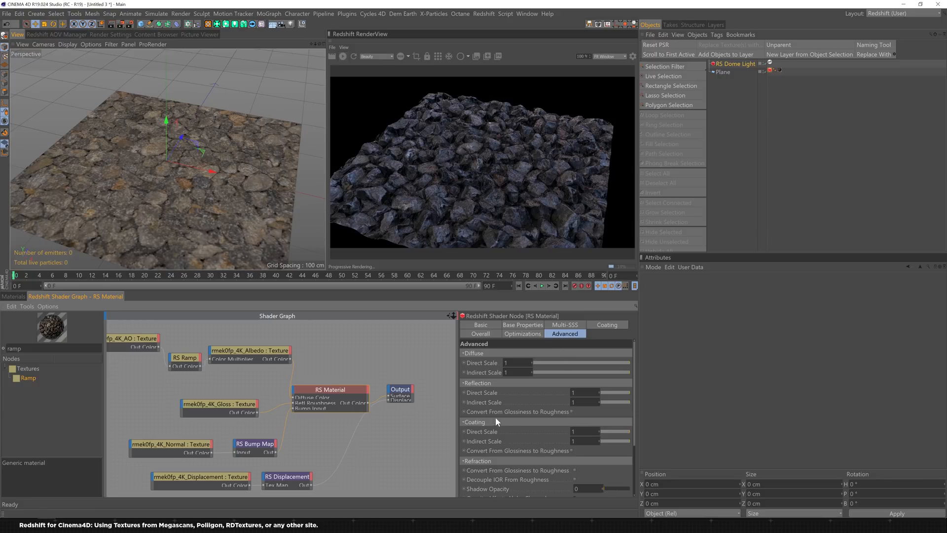
mouse_move(572, 415)
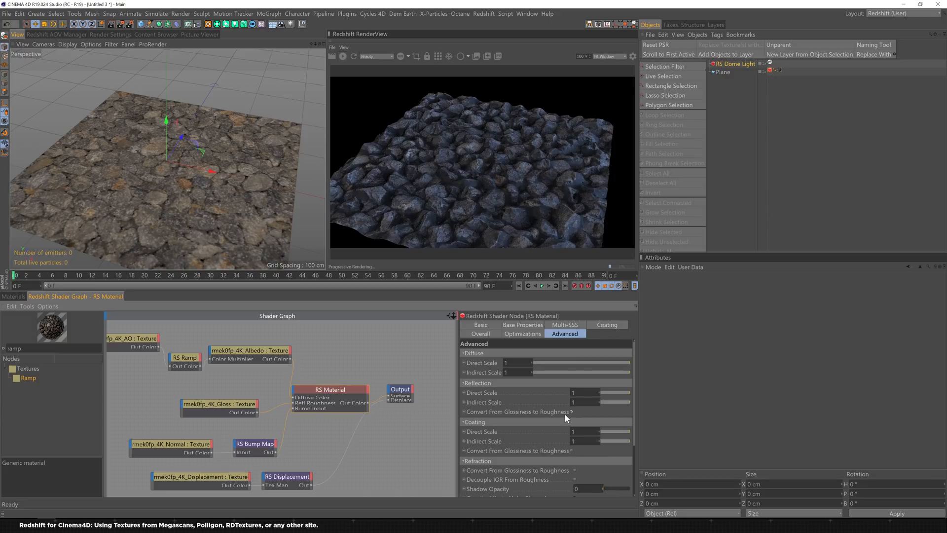
mouse_move(576, 375)
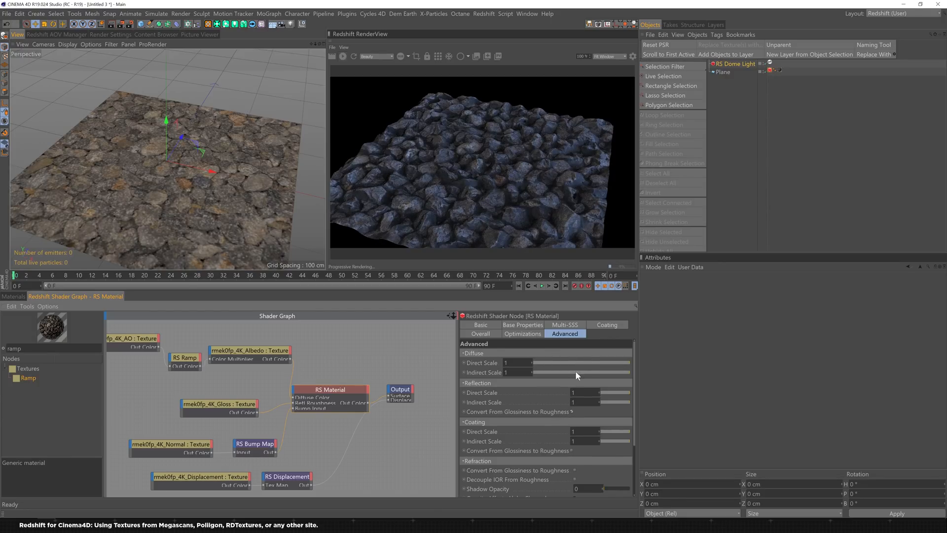
mouse_move(484, 343)
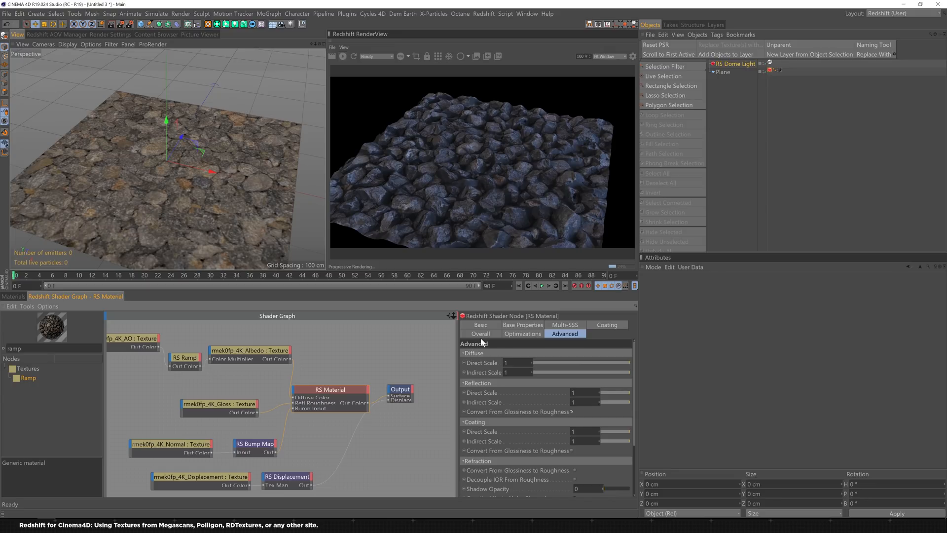
mouse_move(574, 415)
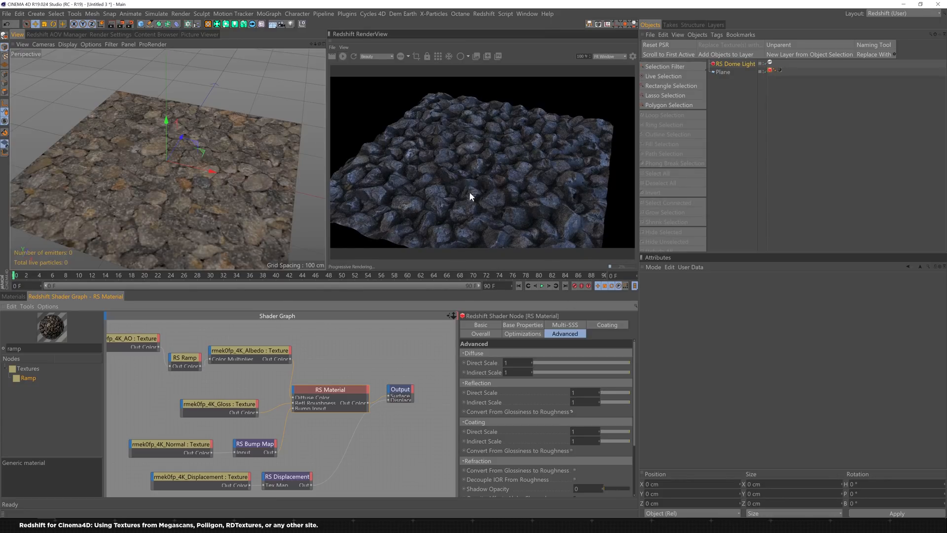
mouse_move(256, 412)
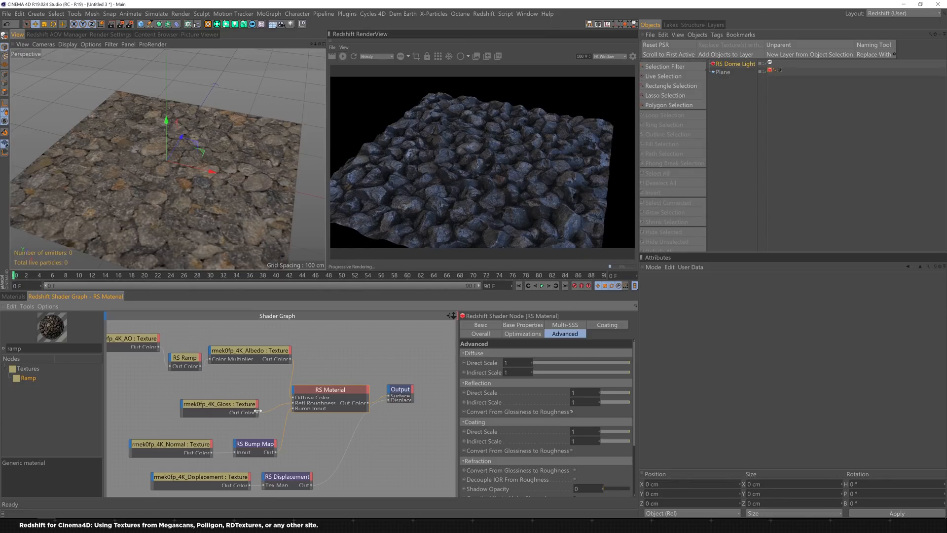